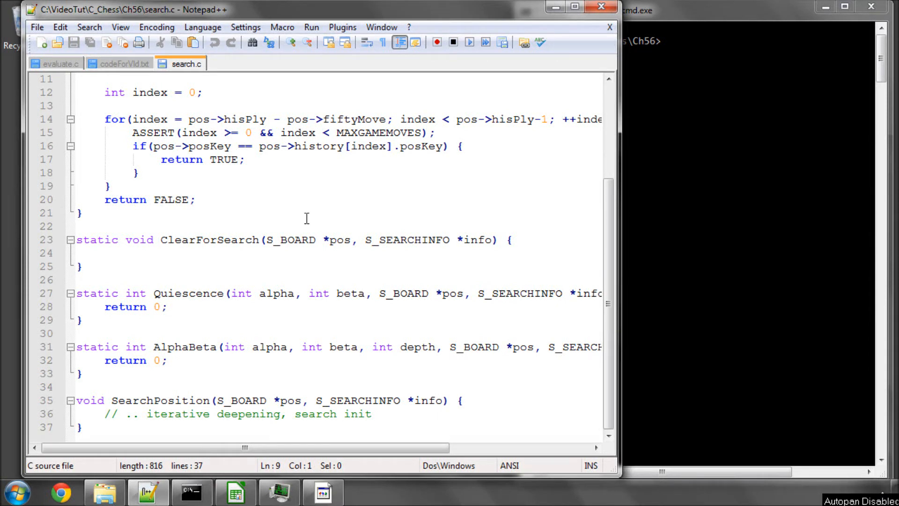
{"action": "mouse_move", "coordinate": [542, 234]}
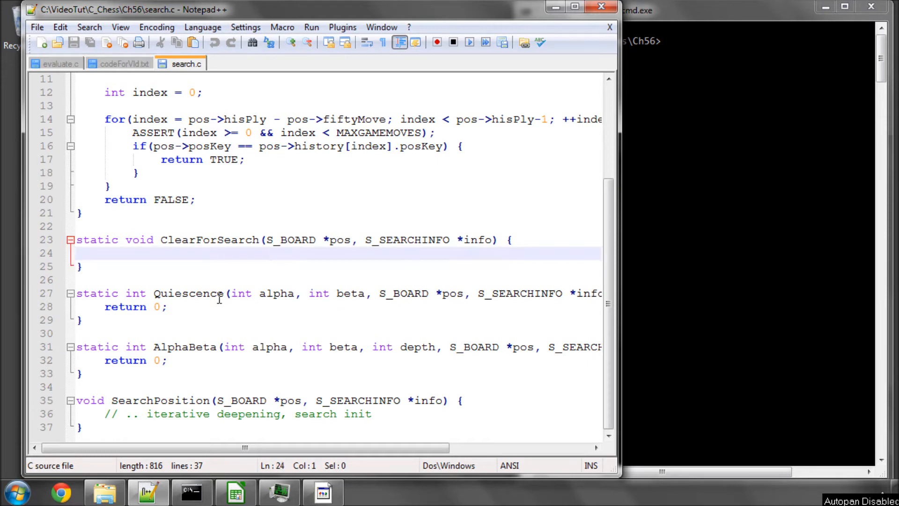
Review the search.c stubs, then bring up evaluate.c with its EvalPosition stub returning 0
{"action": "left_click", "coordinate": [371, 414]}
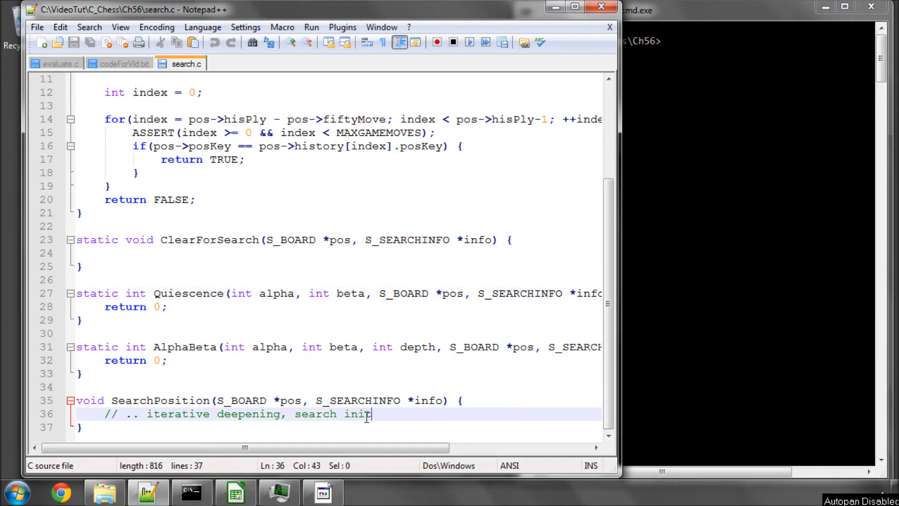
{"action": "left_click", "coordinate": [166, 307]}
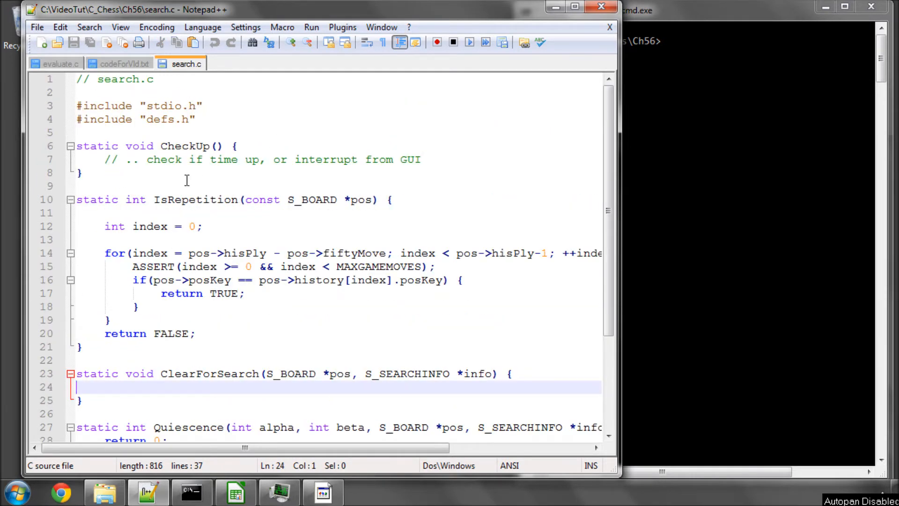
{"action": "scroll", "scroll_direction": "down", "scroll_amount": 3}
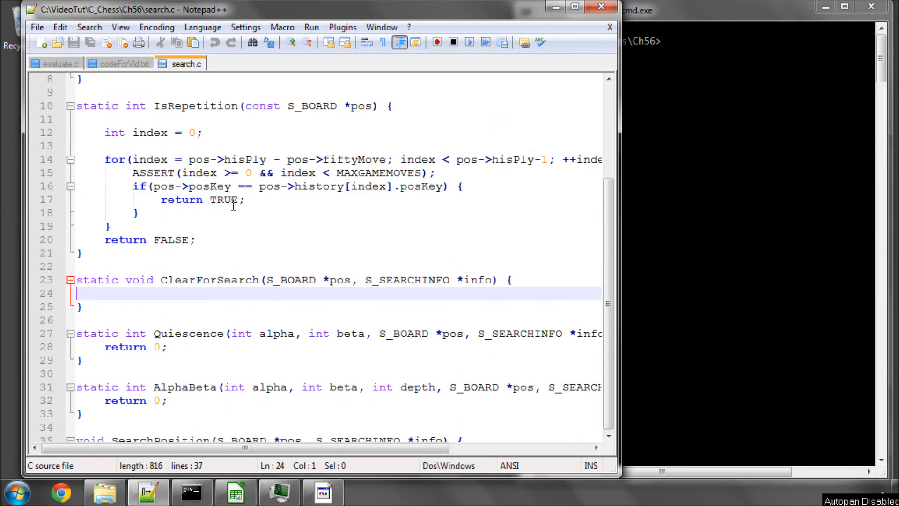
{"action": "scroll", "scroll_direction": "down", "scroll_amount": 3}
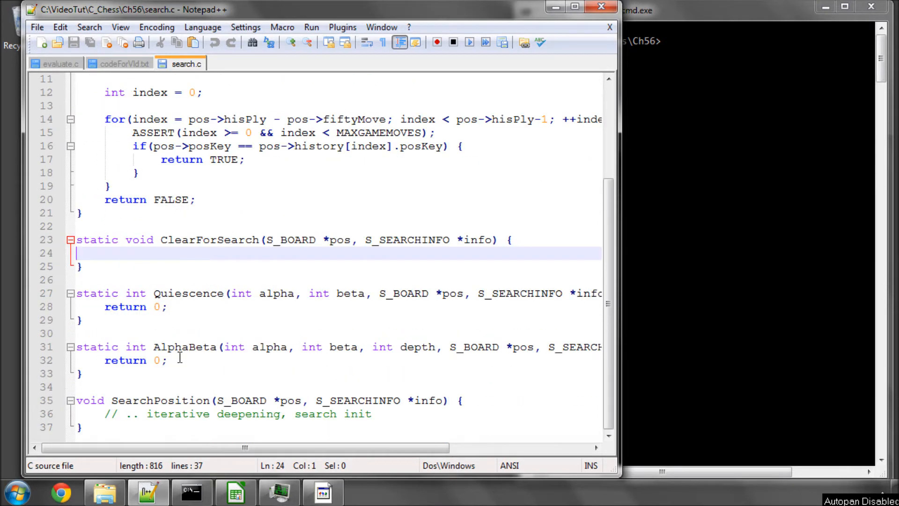
{"action": "left_click", "coordinate": [56, 63]}
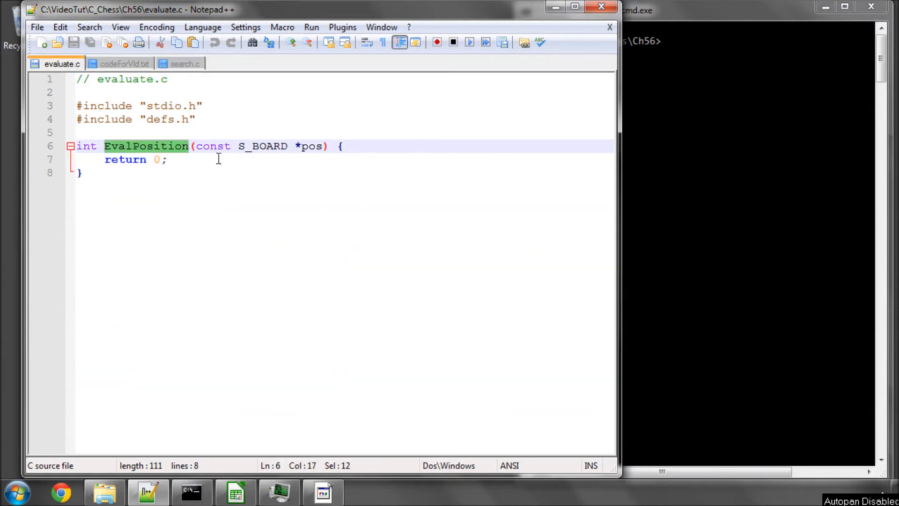
{"action": "left_click", "coordinate": [161, 159]}
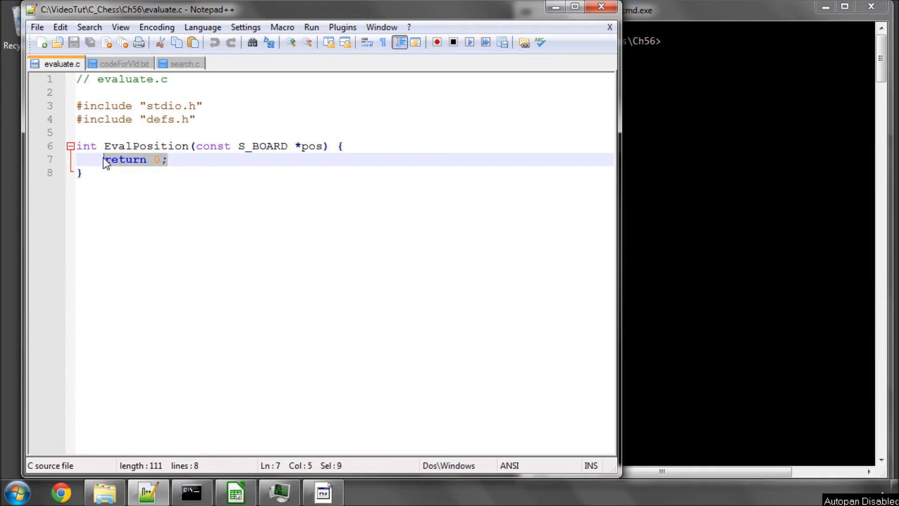
{"action": "mouse_move", "coordinate": [205, 156]}
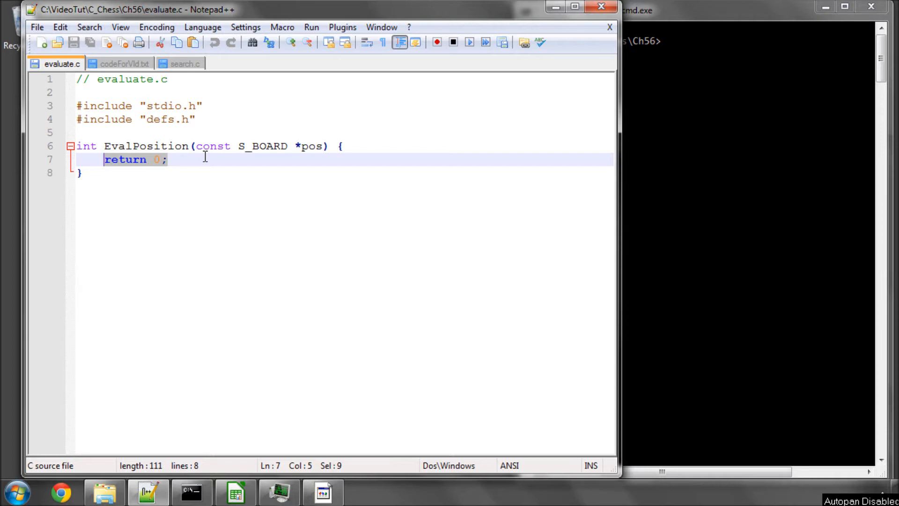
{"action": "left_click", "coordinate": [185, 64]}
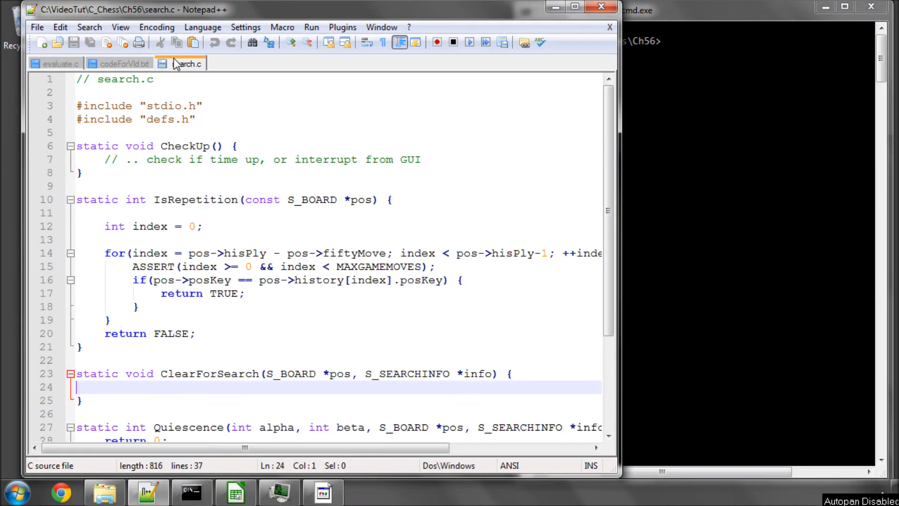
{"action": "scroll", "scroll_direction": "down", "scroll_amount": 3}
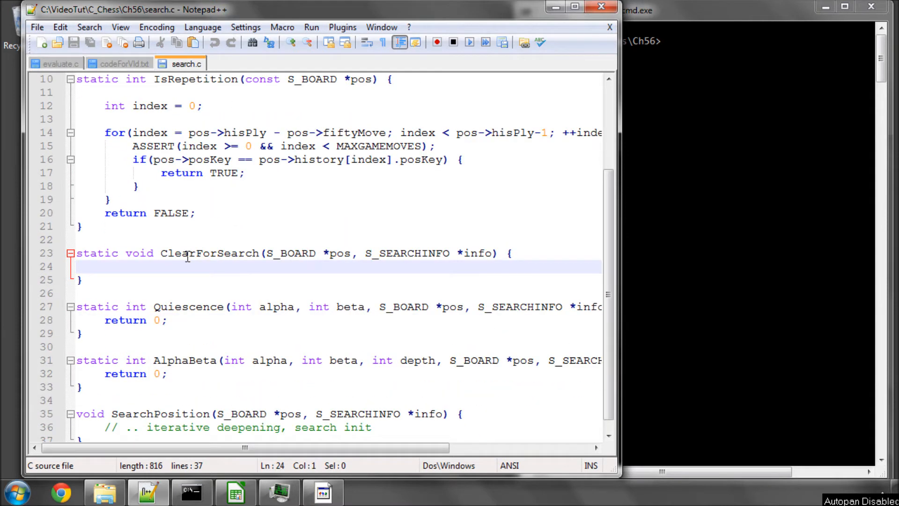
{"action": "double_click", "coordinate": [188, 306]}
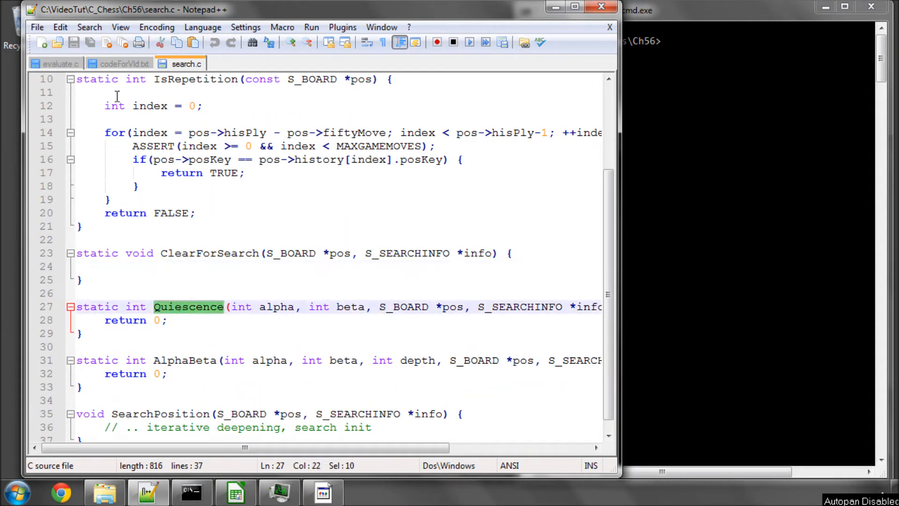
{"action": "left_click", "coordinate": [62, 63]}
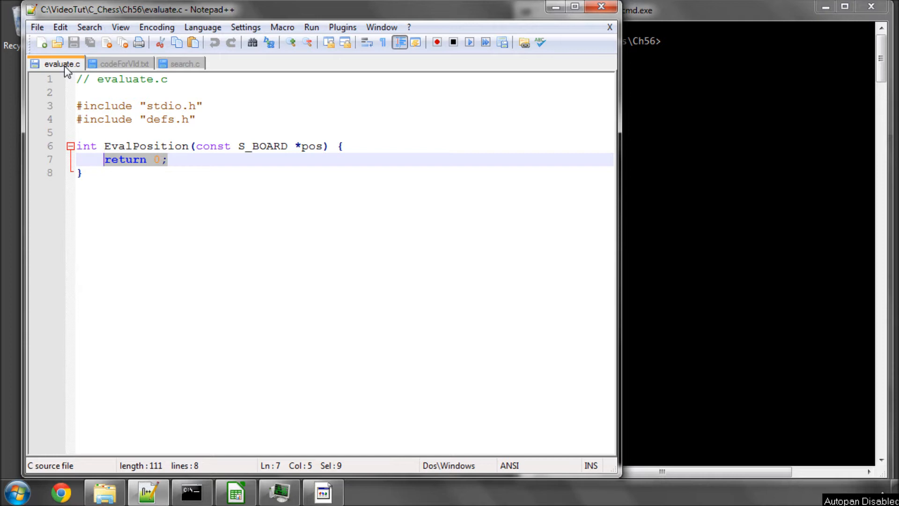
{"action": "mouse_move", "coordinate": [119, 88]}
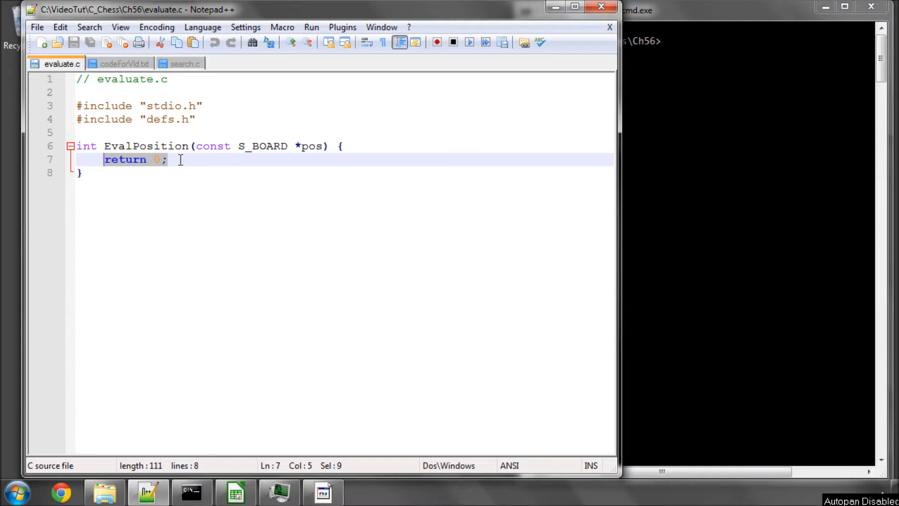
{"action": "mouse_move", "coordinate": [122, 64]}
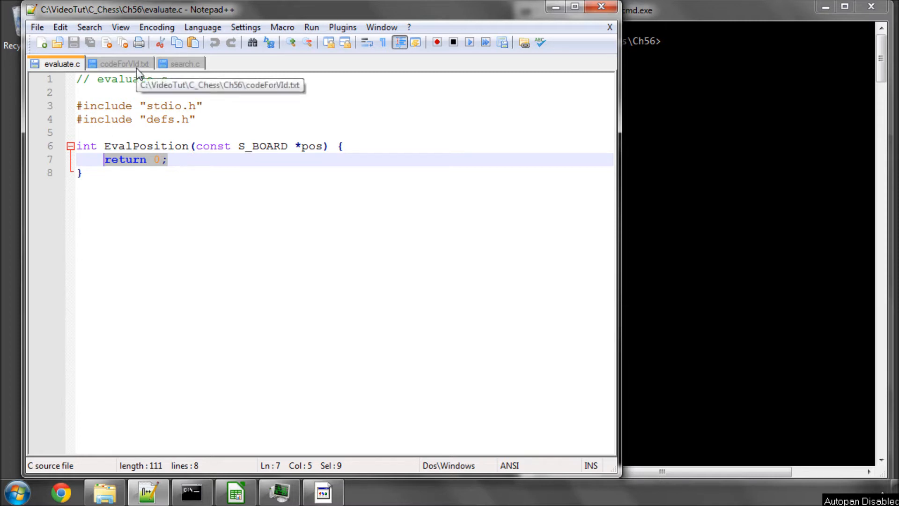
{"action": "mouse_move", "coordinate": [353, 130]}
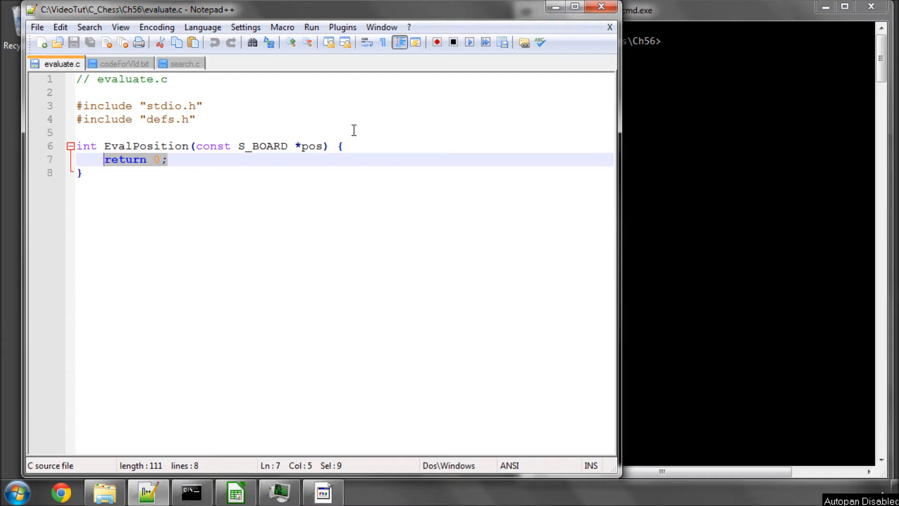
{"action": "mouse_move", "coordinate": [122, 64]}
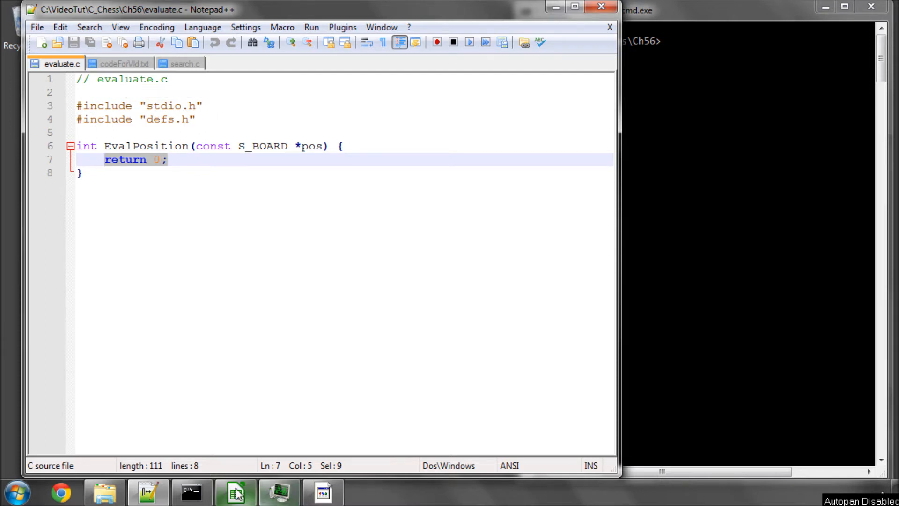
{"action": "left_click", "coordinate": [235, 492]}
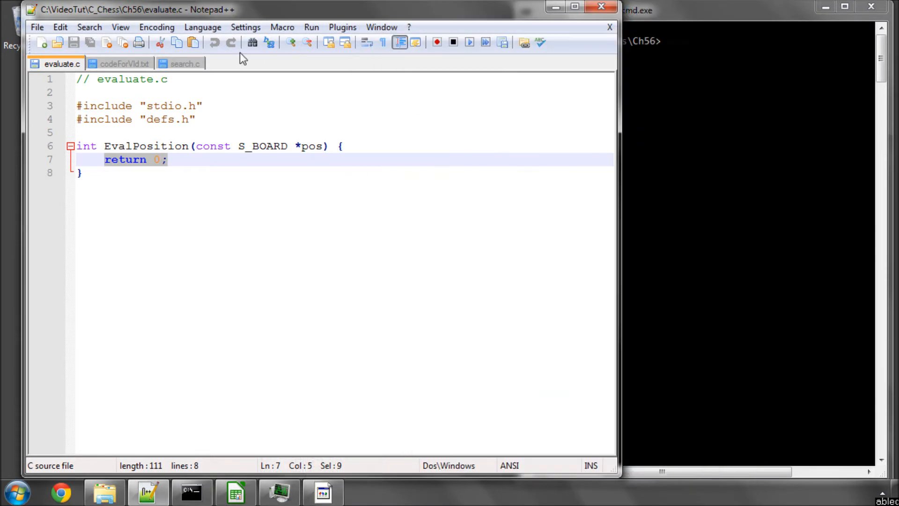
{"action": "mouse_move", "coordinate": [122, 63]}
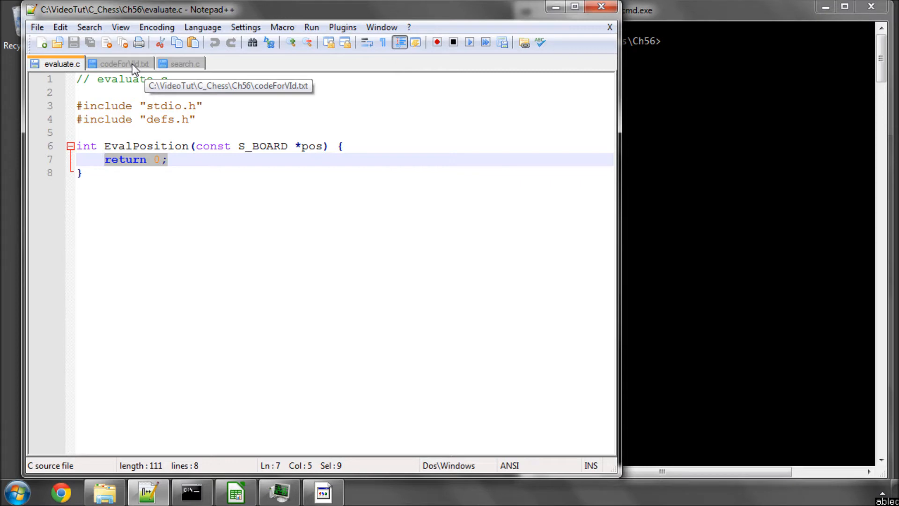
{"action": "mouse_move", "coordinate": [123, 64]}
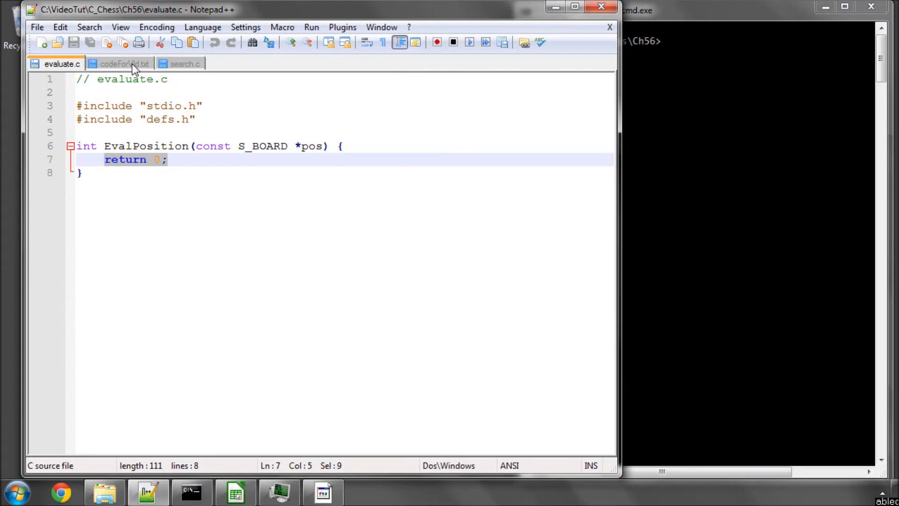
Add the includes, the PawnTable[64] array from codeForVid.txt and a return-0 EvalPosition to evaluate.c
{"action": "left_click", "coordinate": [120, 63]}
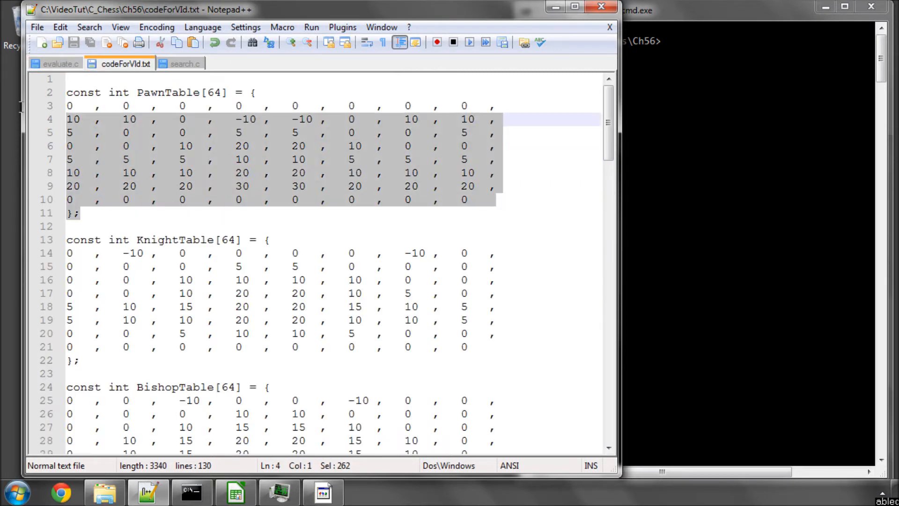
{"action": "left_click", "coordinate": [62, 63]}
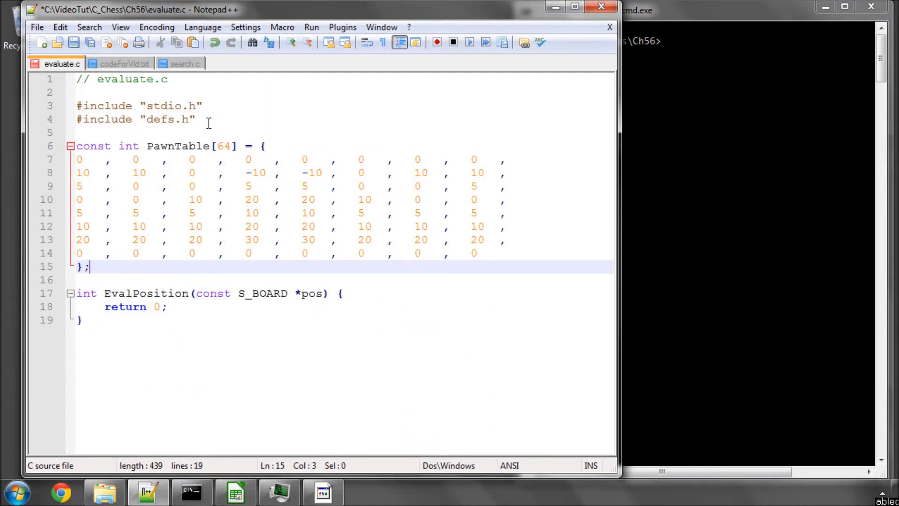
{"action": "mouse_move", "coordinate": [393, 193]}
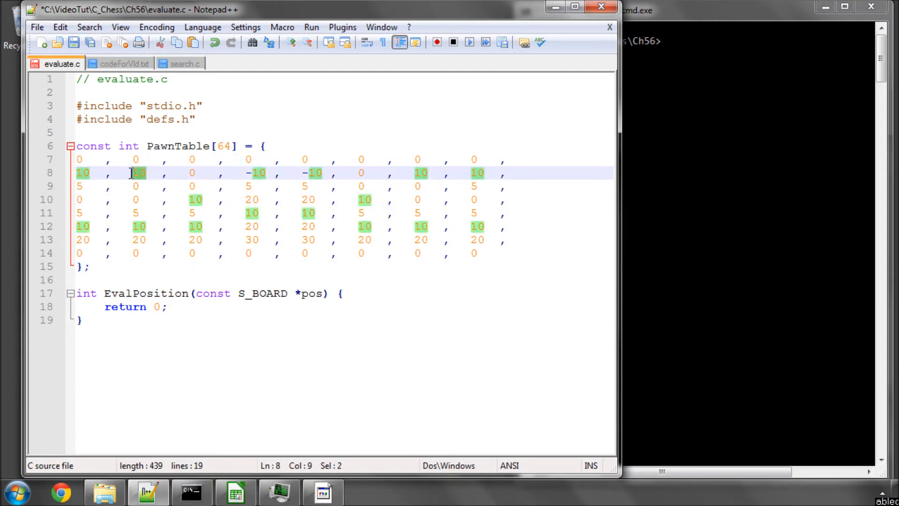
{"action": "mouse_move", "coordinate": [305, 142]}
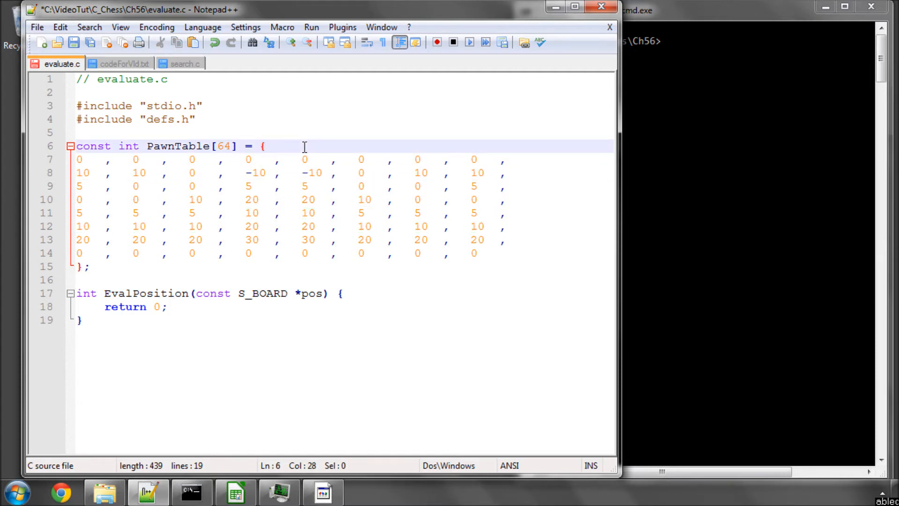
{"action": "mouse_move", "coordinate": [321, 181]}
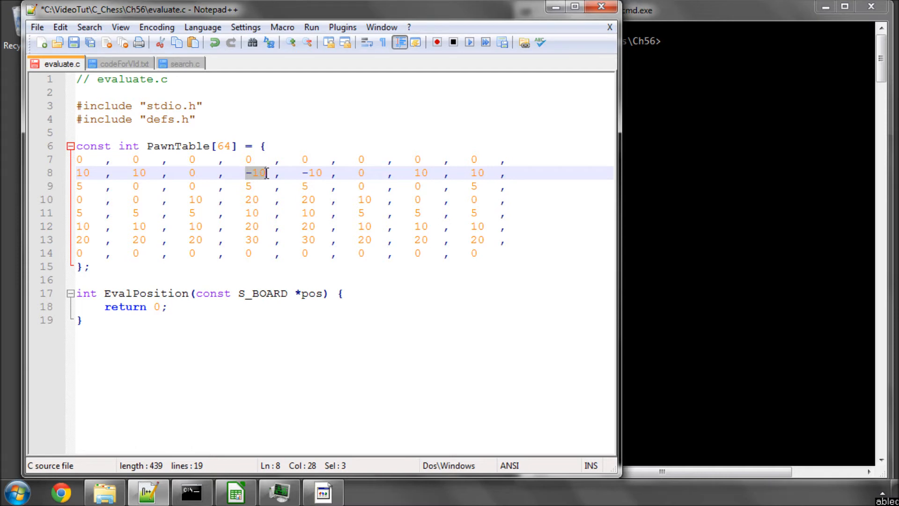
{"action": "mouse_move", "coordinate": [245, 199]}
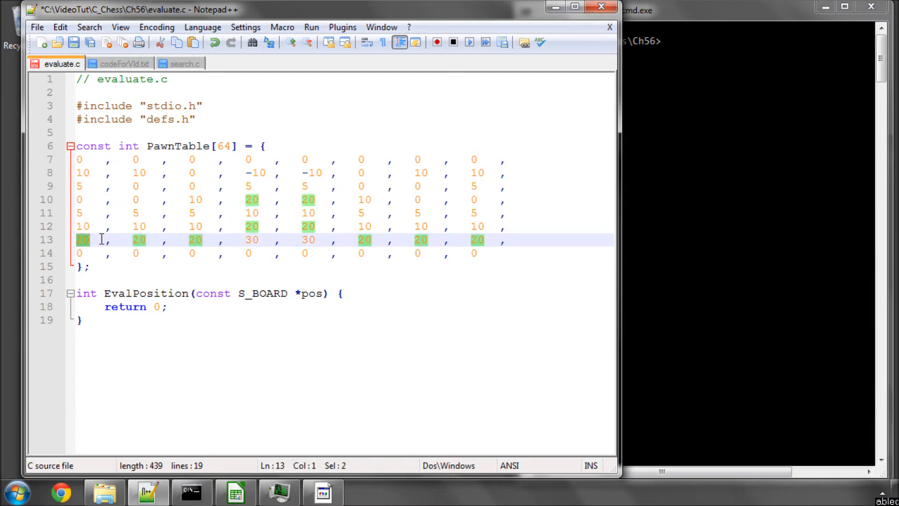
{"action": "mouse_move", "coordinate": [523, 223]}
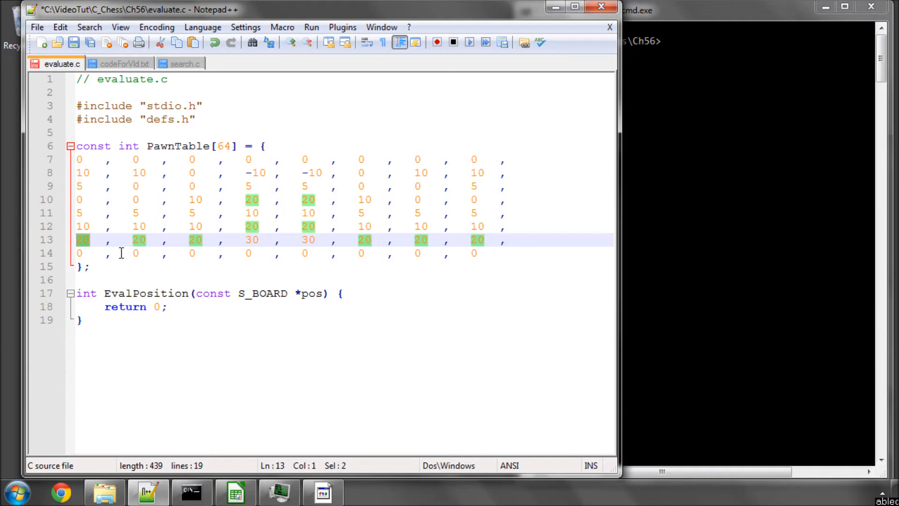
{"action": "mouse_move", "coordinate": [135, 232]}
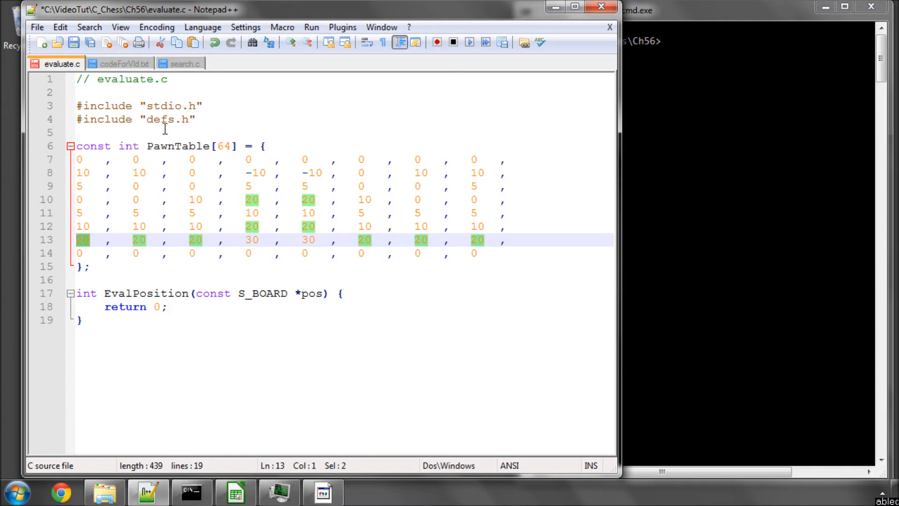
Copy the KnightTable and BishopTable arrays from codeForVid.txt into evaluate.c below PawnTable
{"action": "left_click", "coordinate": [121, 64]}
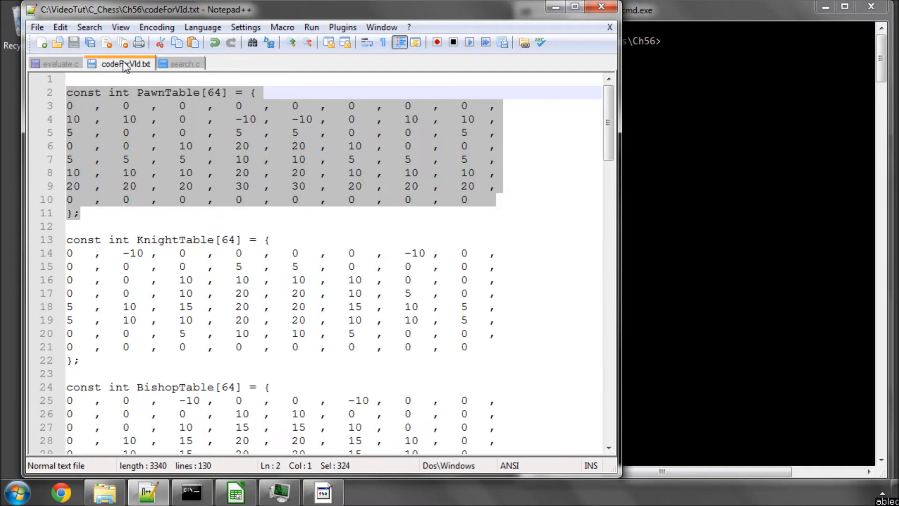
{"action": "scroll", "scroll_direction": "down", "scroll_amount": 3}
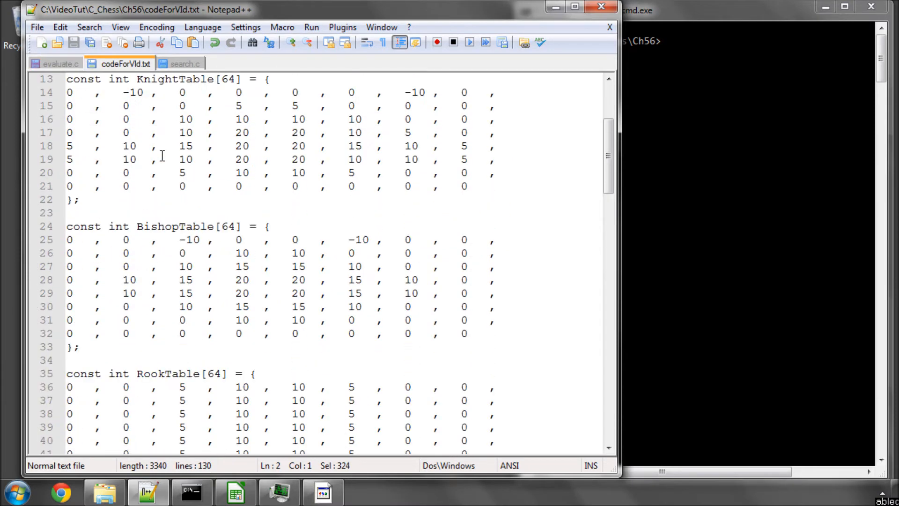
{"action": "scroll", "scroll_direction": "down", "scroll_amount": 3}
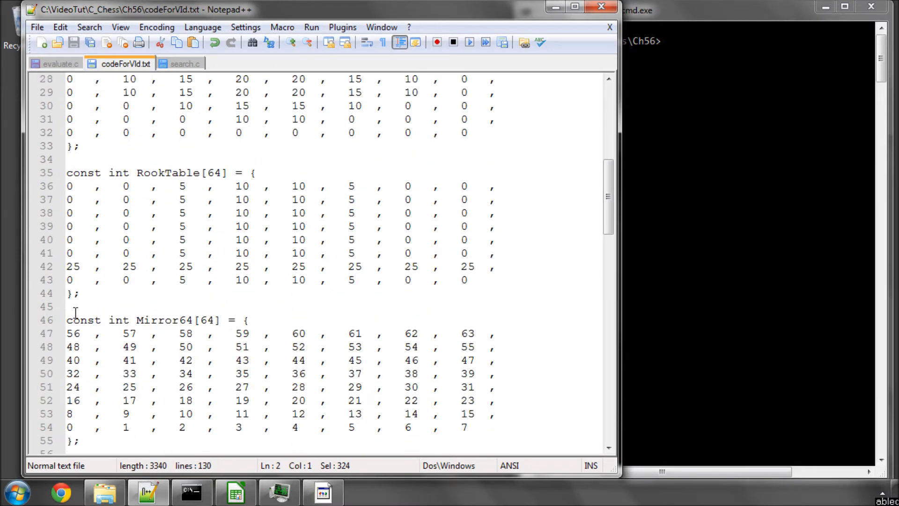
{"action": "scroll", "scroll_direction": "up", "scroll_amount": 3}
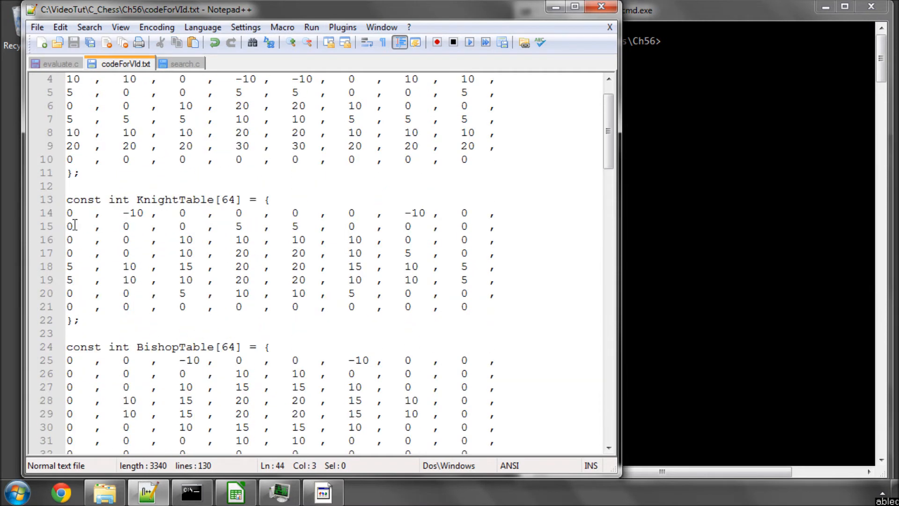
{"action": "left_click", "coordinate": [62, 64]}
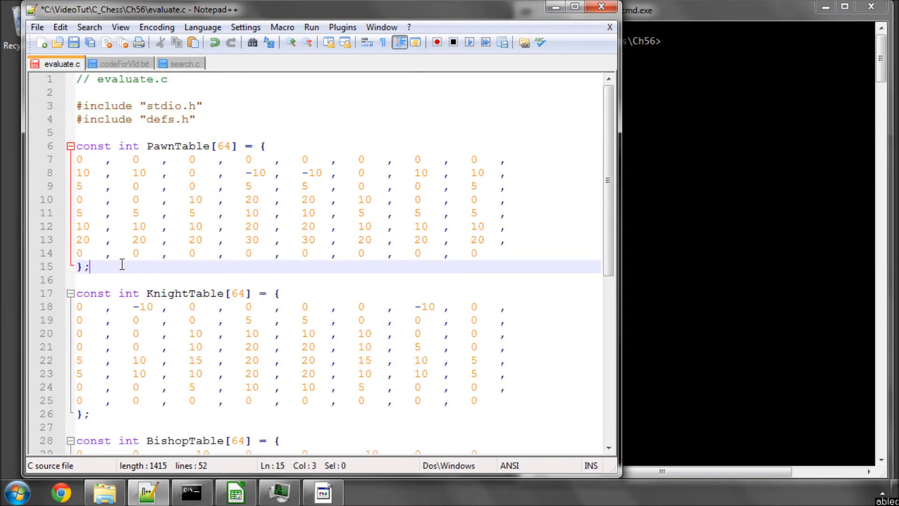
Check the pasted tables down to RookTable and save evaluate.c with Ctrl+S
{"action": "scroll", "scroll_direction": "down", "scroll_amount": 3}
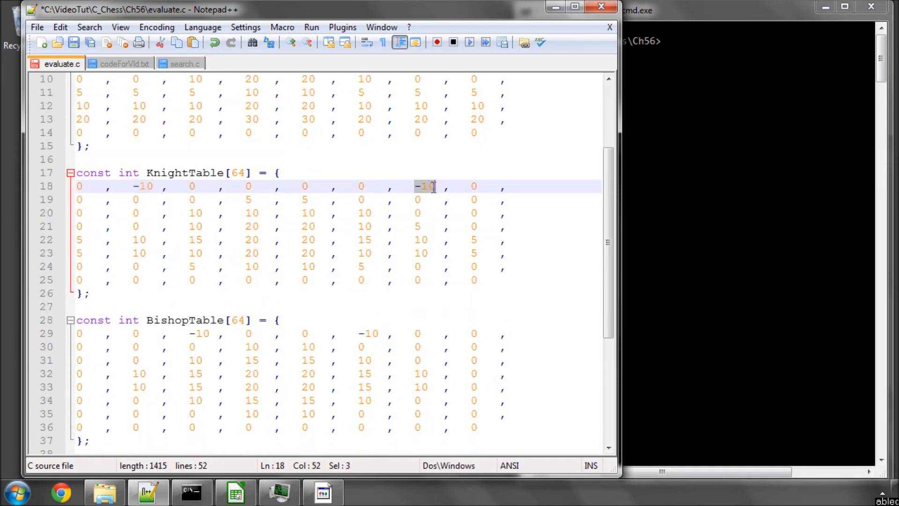
{"action": "mouse_move", "coordinate": [229, 234]}
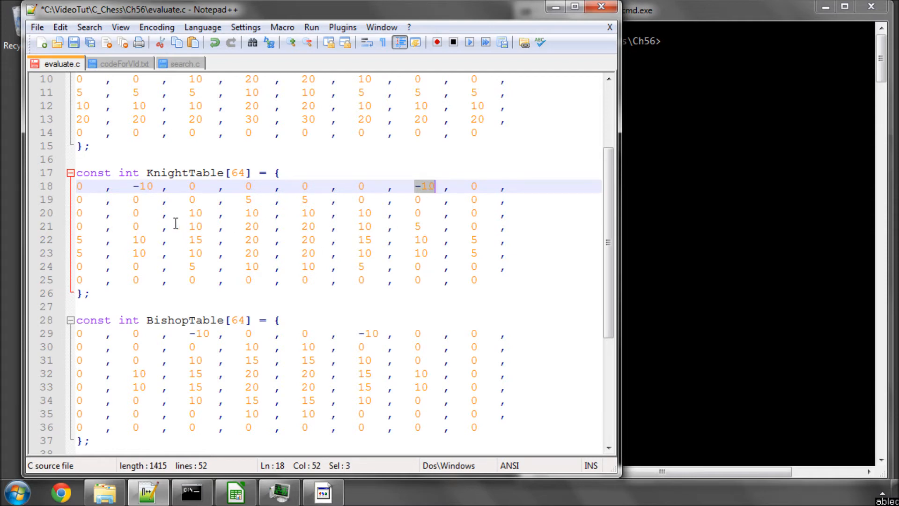
{"action": "mouse_move", "coordinate": [335, 247]}
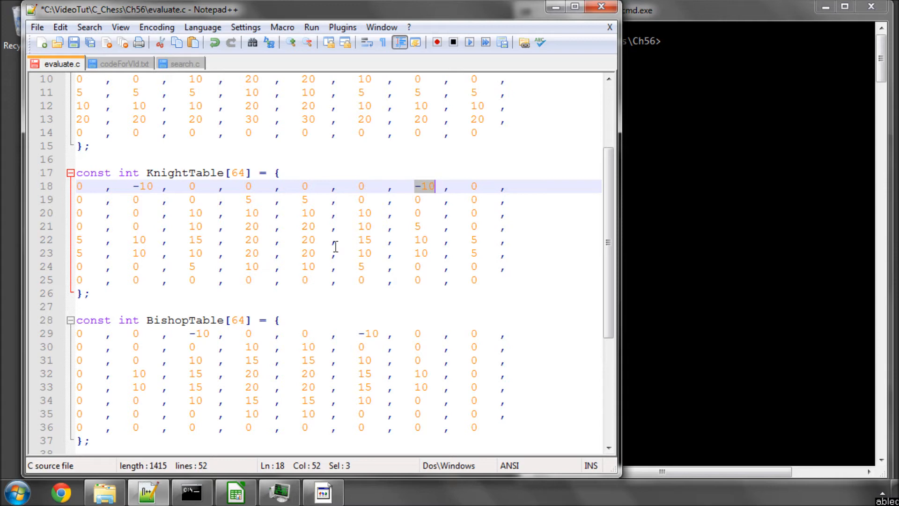
{"action": "scroll", "scroll_direction": "down", "scroll_amount": 3}
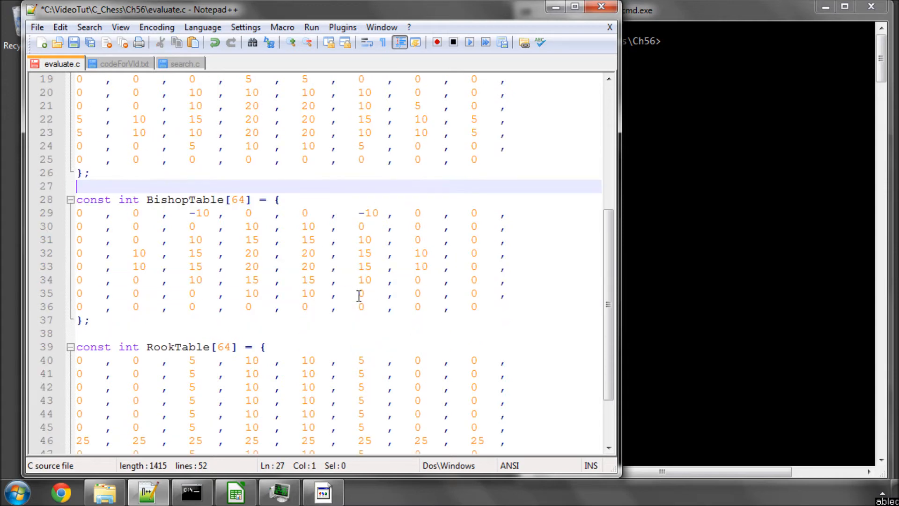
{"action": "mouse_move", "coordinate": [181, 266]}
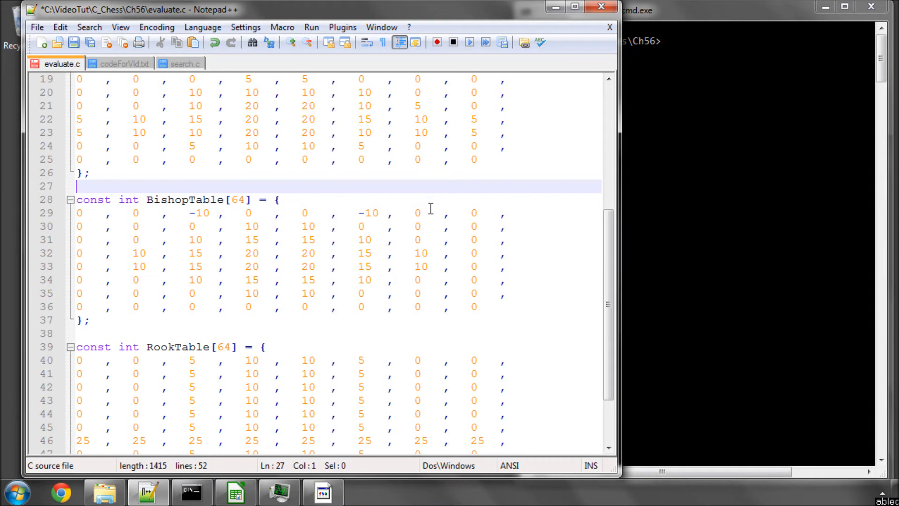
{"action": "scroll", "scroll_direction": "down", "scroll_amount": 3}
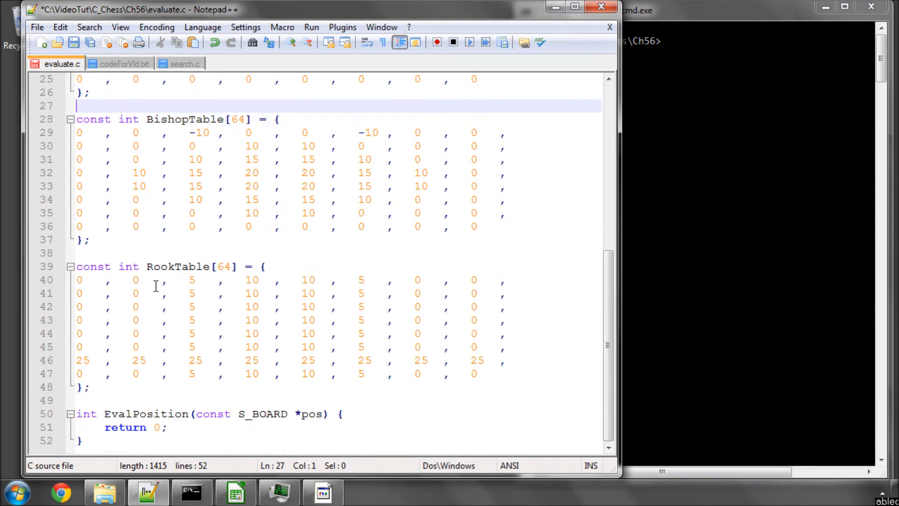
{"action": "left_click", "coordinate": [252, 280]}
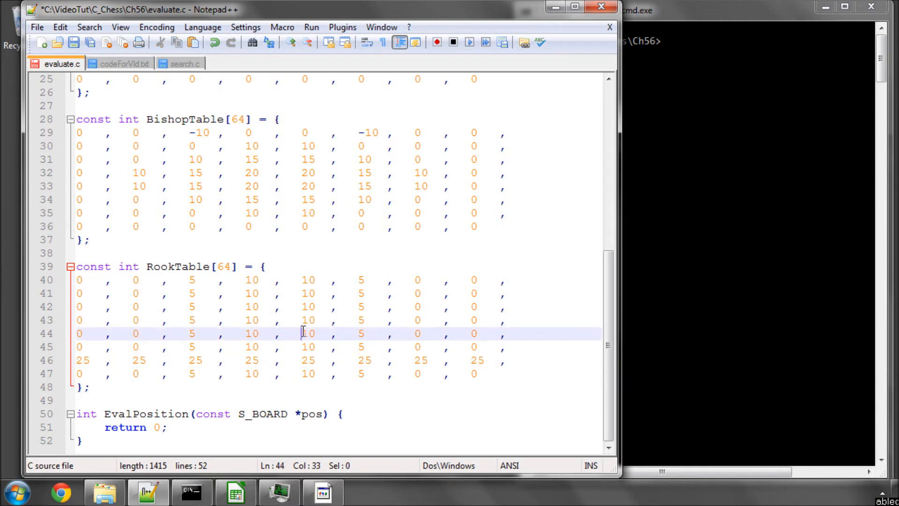
{"action": "key", "text": "ctrl+s"}
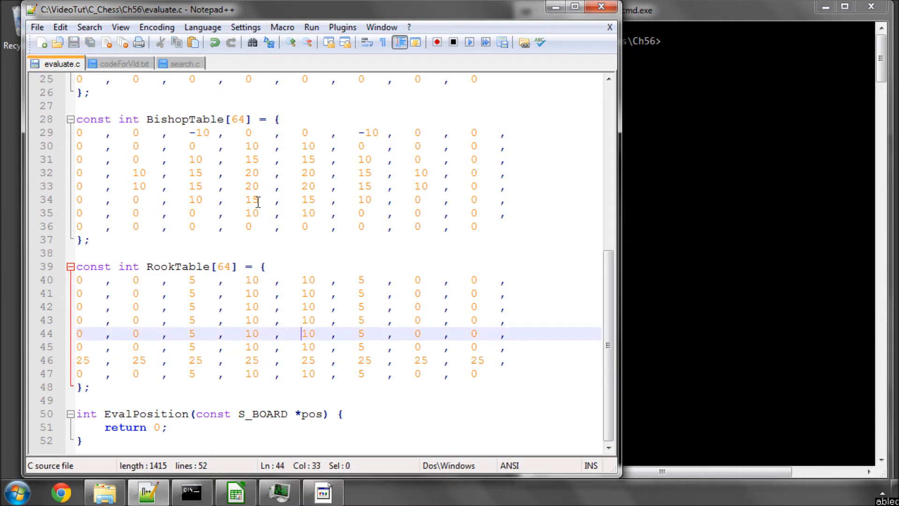
{"action": "mouse_move", "coordinate": [279, 191]}
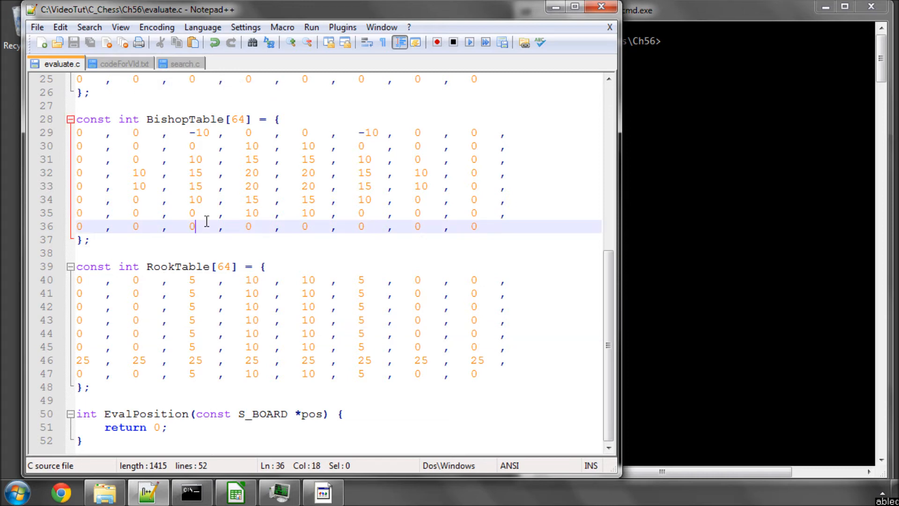
{"action": "left_click_drag", "start_coordinate": [195, 226], "coordinate": [74, 132]}
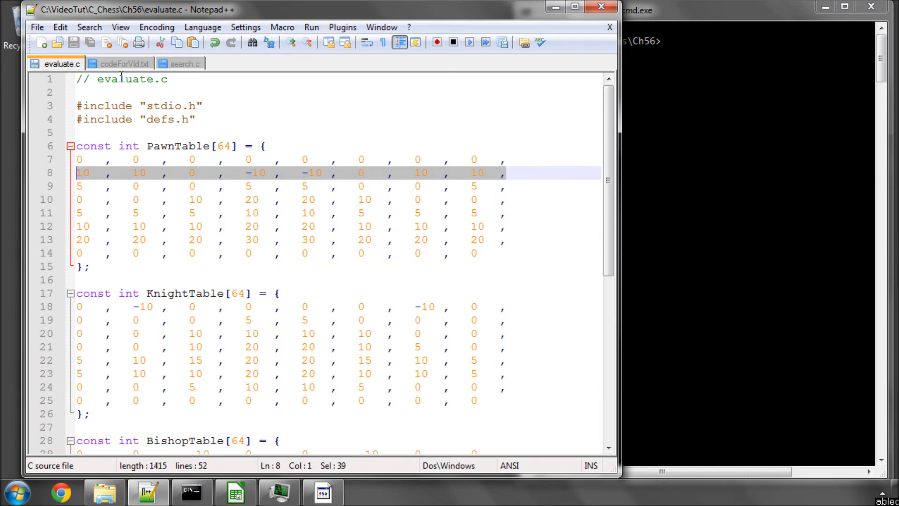
Paste the Mirror64 array from codeForVid.txt after RookTable in evaluate.c
{"action": "left_click", "coordinate": [121, 64]}
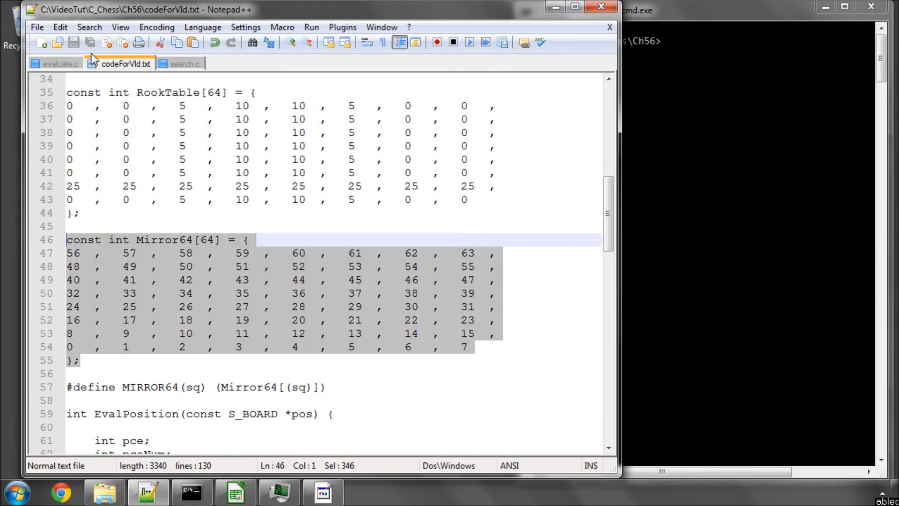
{"action": "left_click", "coordinate": [61, 63]}
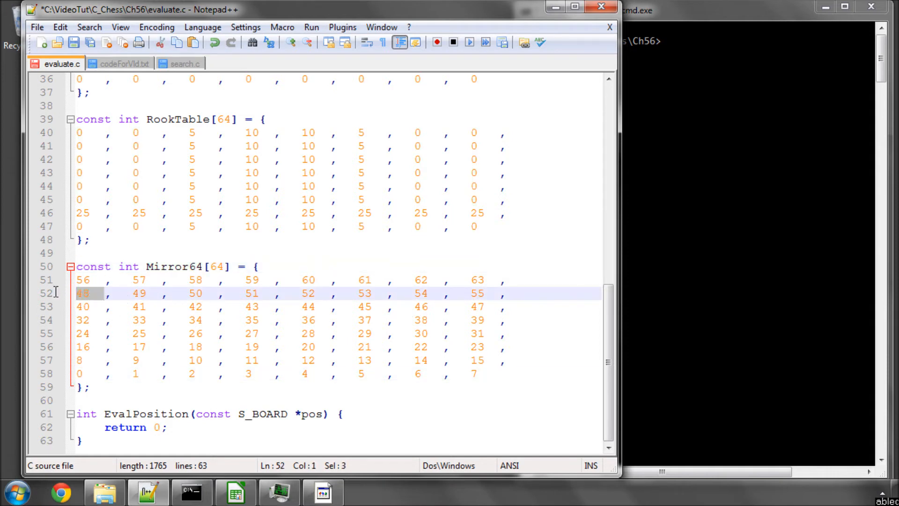
{"action": "left_click", "coordinate": [90, 293]}
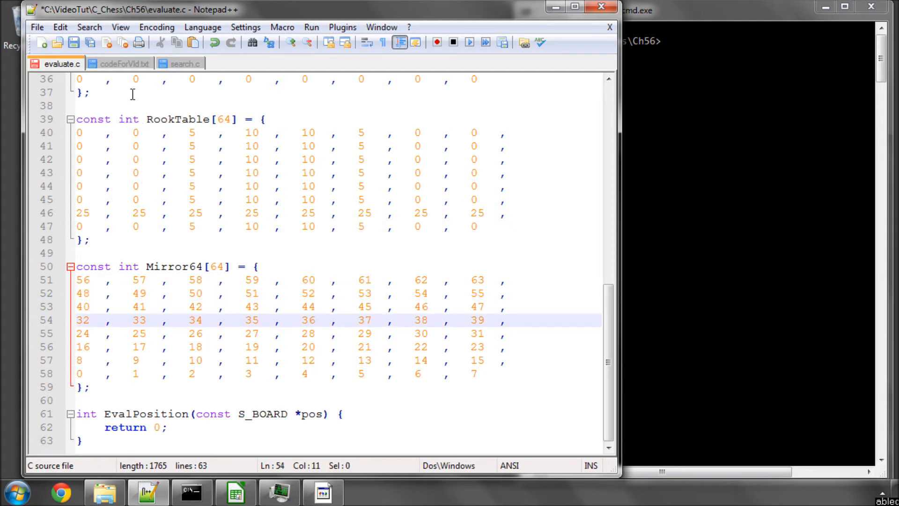
Add '#define MIRROR64(sq) (Mirror64[(sq)])' below the Mirror64 array
{"action": "left_click", "coordinate": [120, 63]}
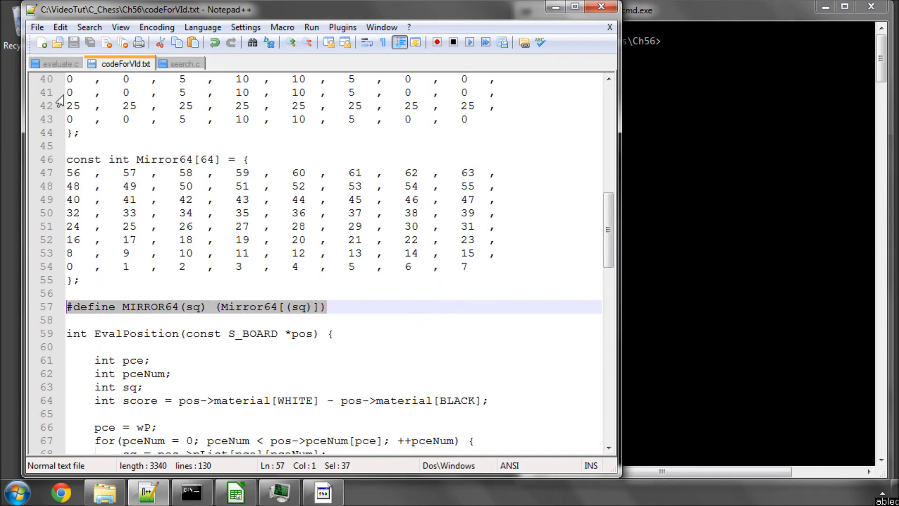
{"action": "left_click", "coordinate": [60, 64]}
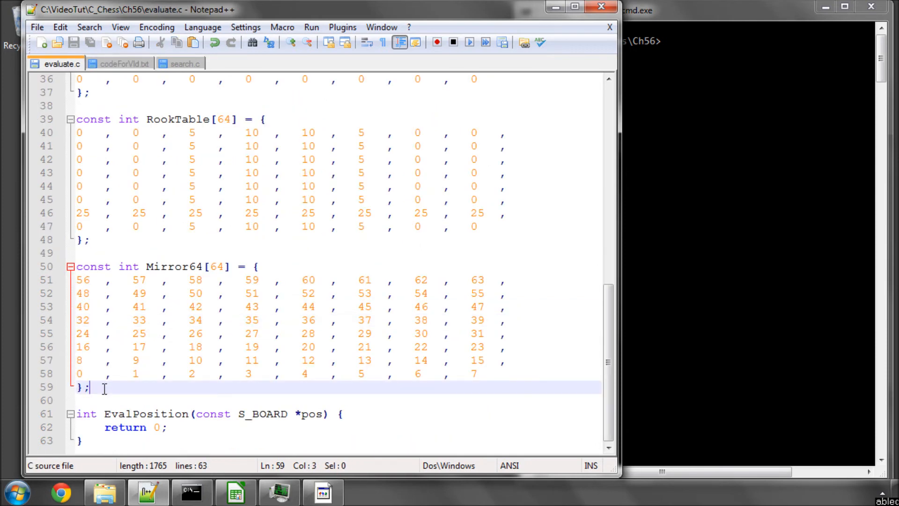
{"action": "type", "text": "#define MIRROR64(sq)  (Mirror64[(sq)])"}
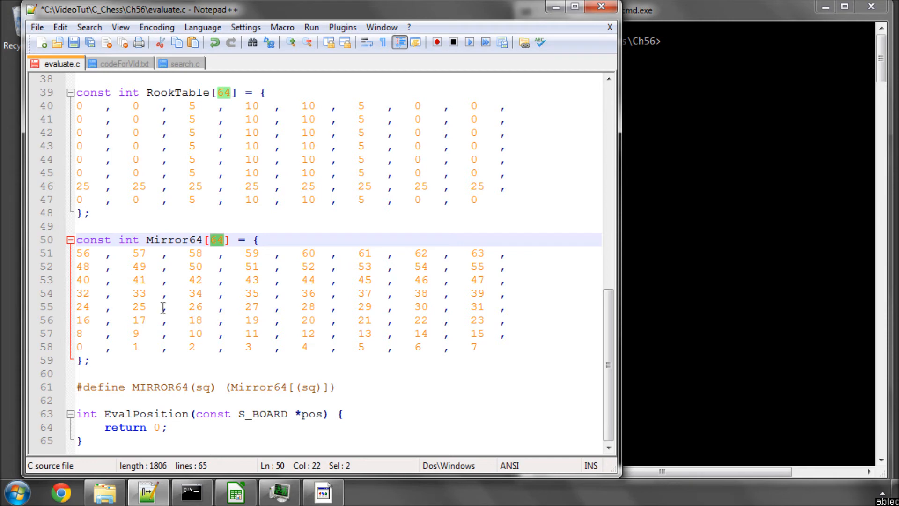
{"action": "left_click", "coordinate": [120, 63]}
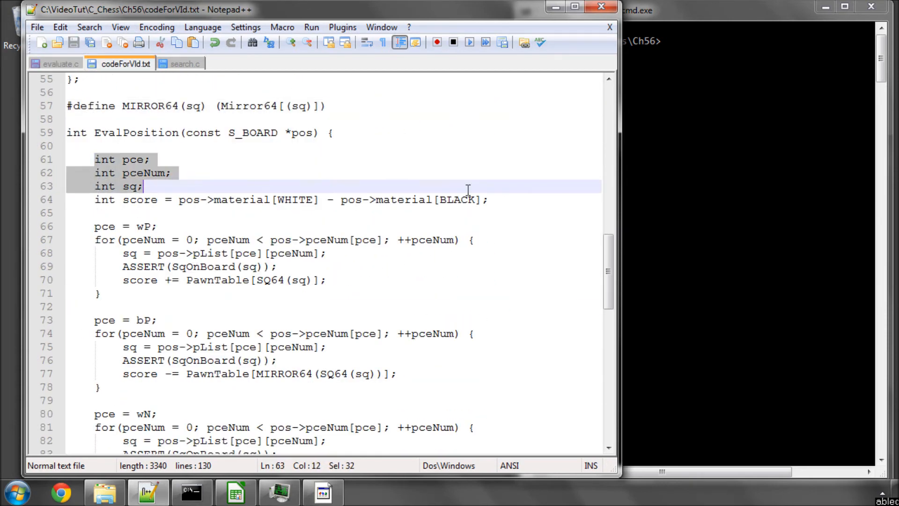
Declare pce, pceNum and sq in EvalPosition and set score to white minus black material
{"action": "left_click", "coordinate": [61, 64]}
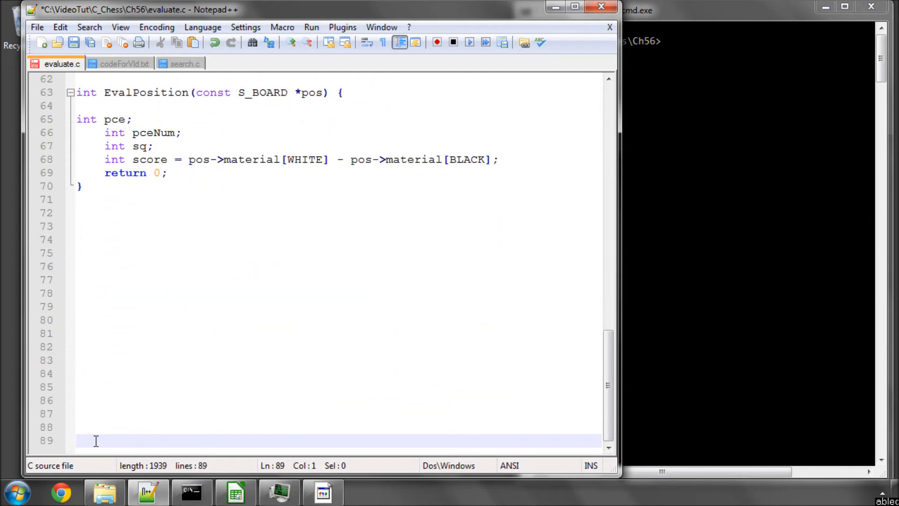
{"action": "left_click", "coordinate": [106, 119]}
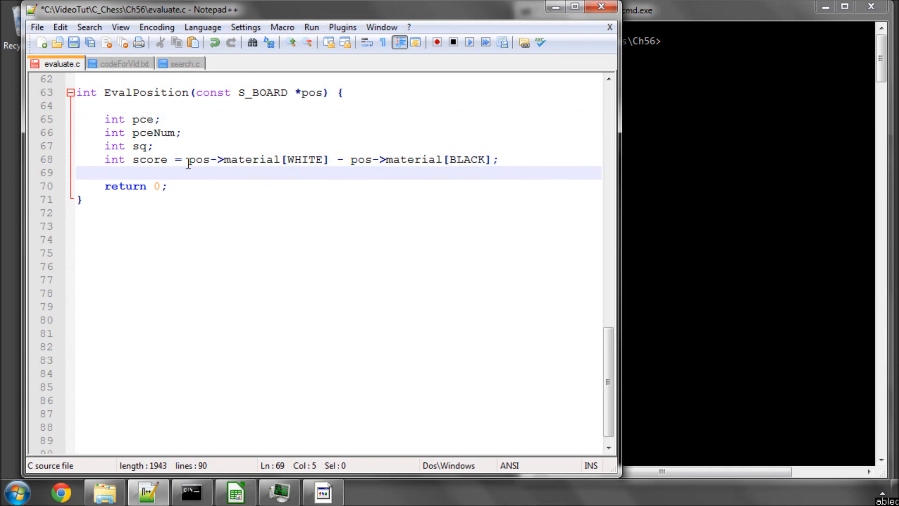
{"action": "left_click_drag", "start_coordinate": [188, 159], "coordinate": [331, 159]}
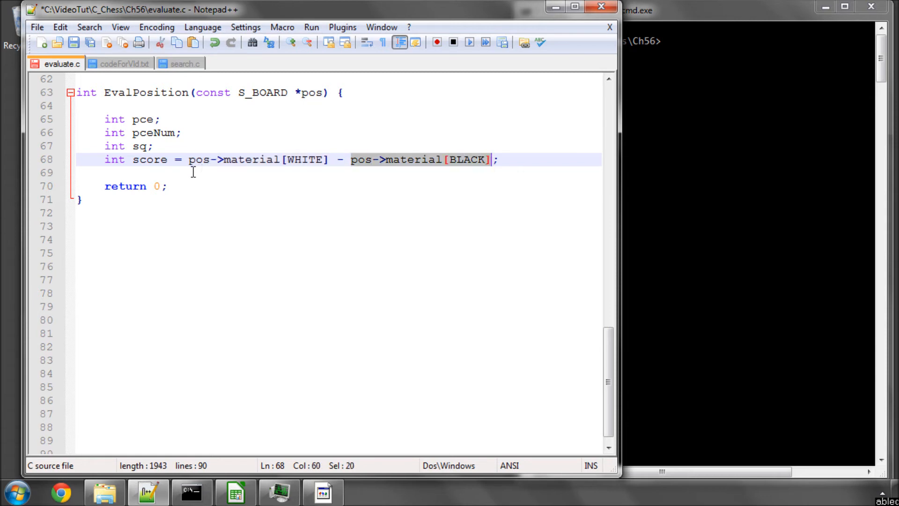
{"action": "key", "text": "Enter"}
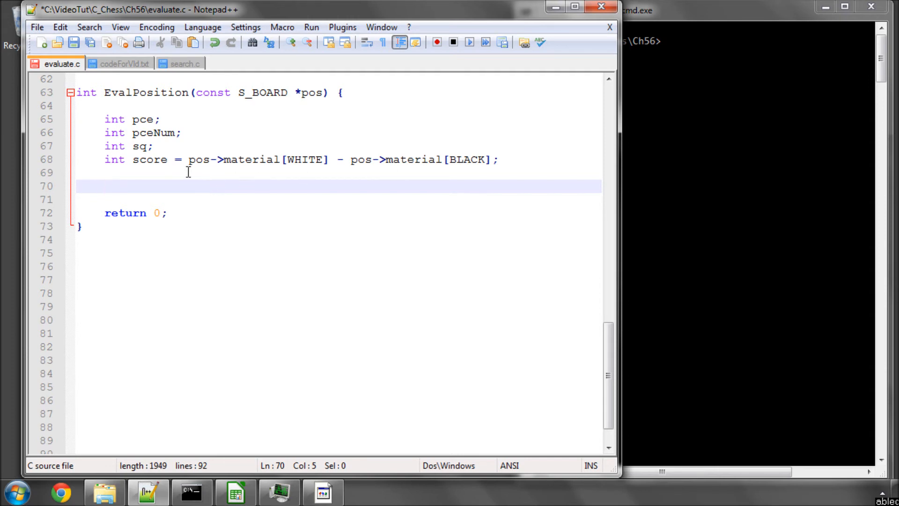
{"action": "left_click", "coordinate": [352, 160]}
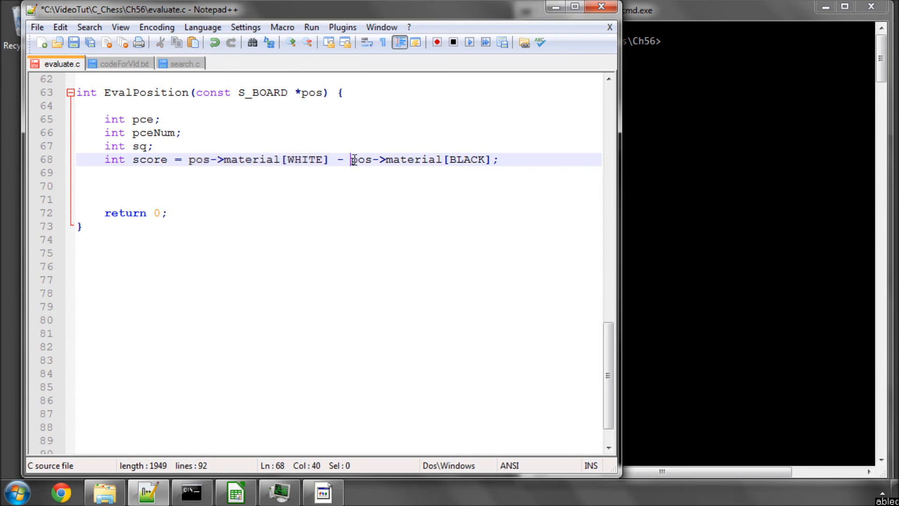
{"action": "left_click_drag", "start_coordinate": [351, 160], "coordinate": [490, 159]}
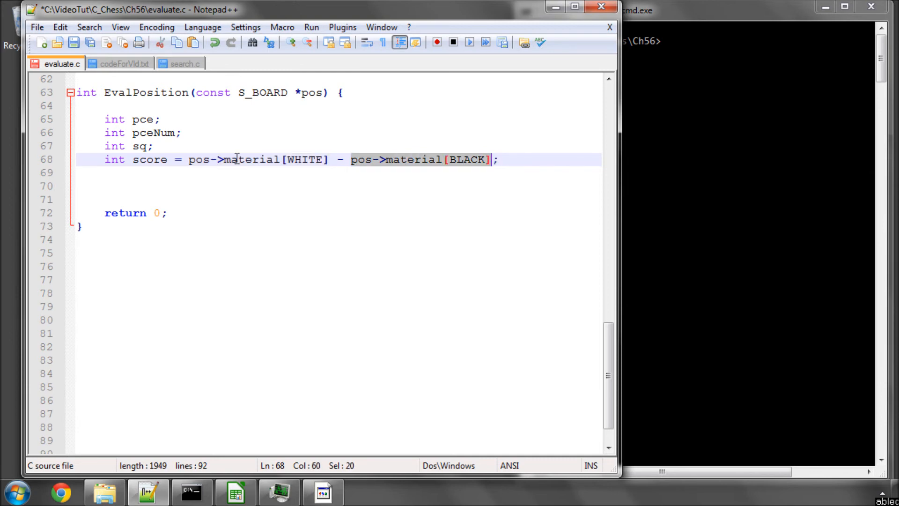
{"action": "double_click", "coordinate": [150, 159]}
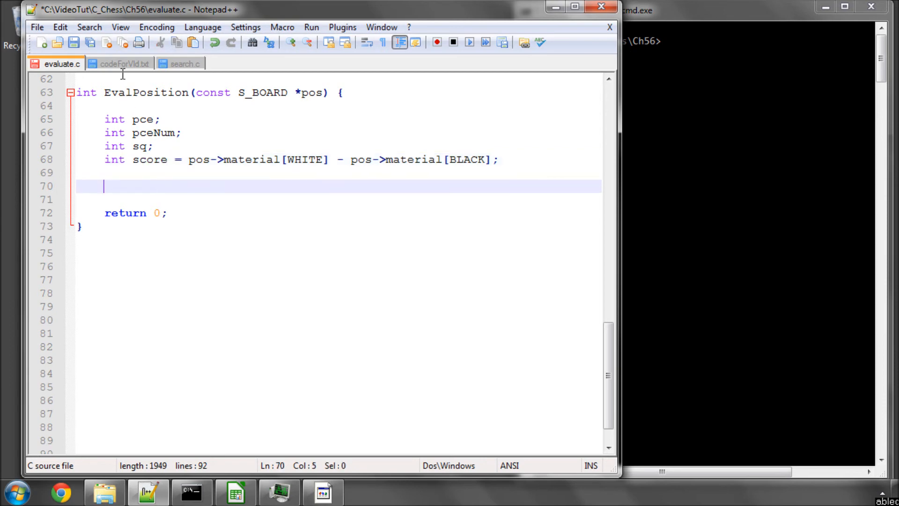
{"action": "left_click", "coordinate": [120, 63]}
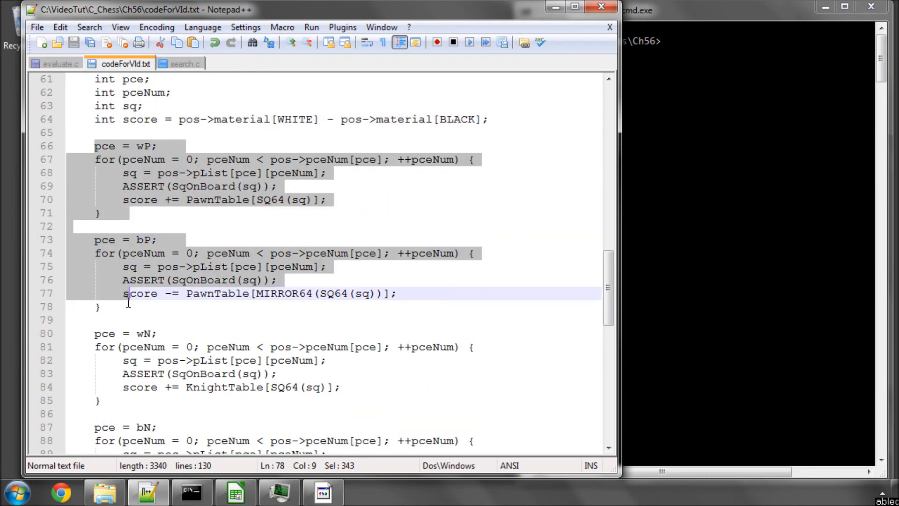
Paste the wP and bP loops adding and subtracting PawnTable scores, black mirrored via MIRROR64
{"action": "left_click", "coordinate": [62, 64]}
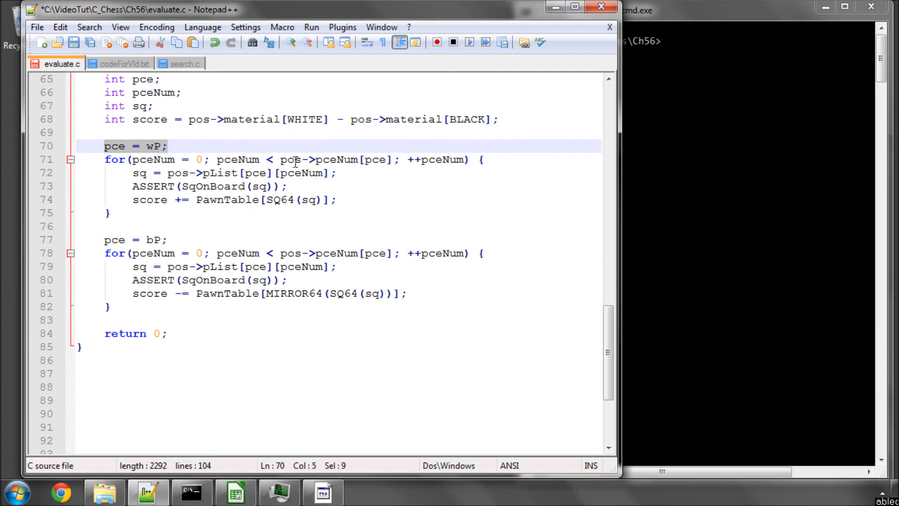
{"action": "left_click", "coordinate": [133, 199]}
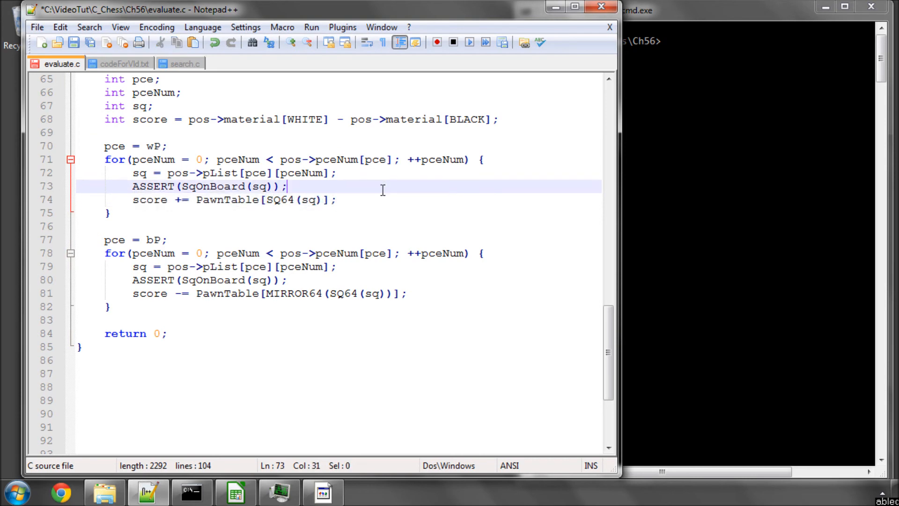
{"action": "double_click", "coordinate": [150, 199]}
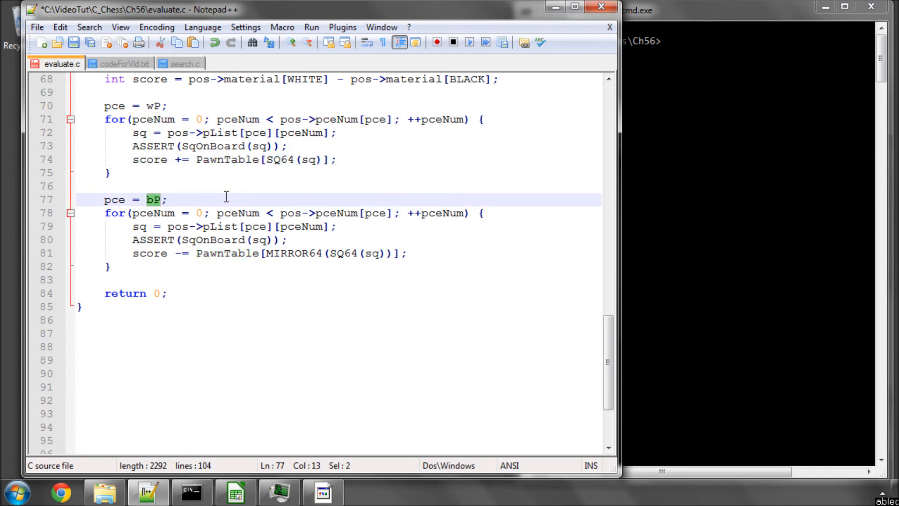
{"action": "left_click", "coordinate": [181, 253]}
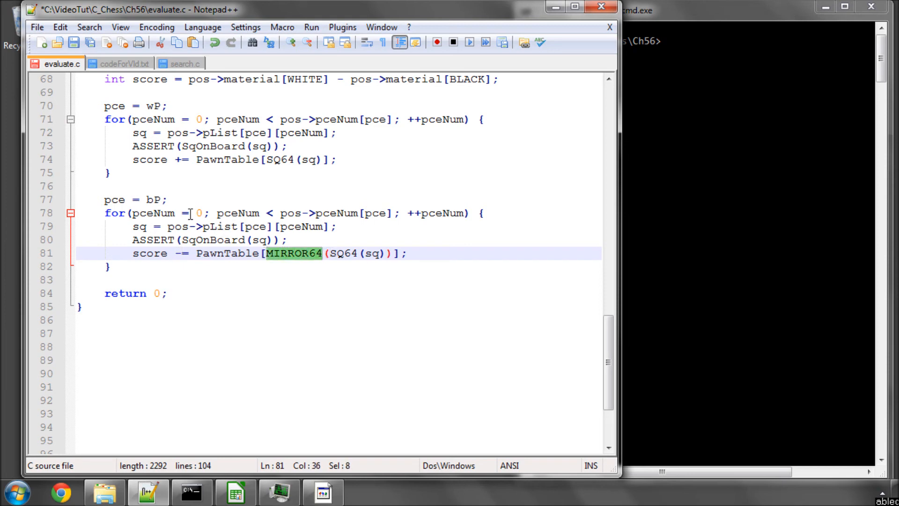
{"action": "left_click", "coordinate": [121, 64]}
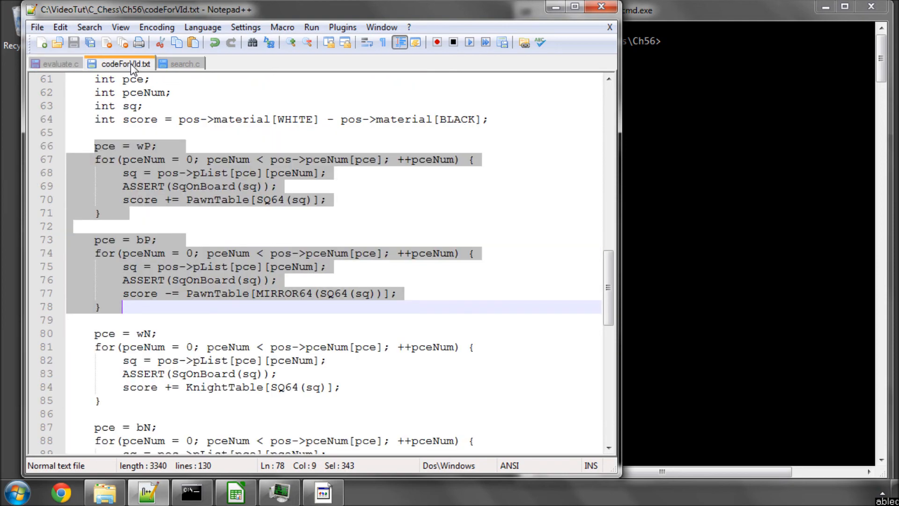
Paste the white and black knight, bishop and rook scoring loops after the pawn loops
{"action": "scroll", "scroll_direction": "down", "scroll_amount": 3}
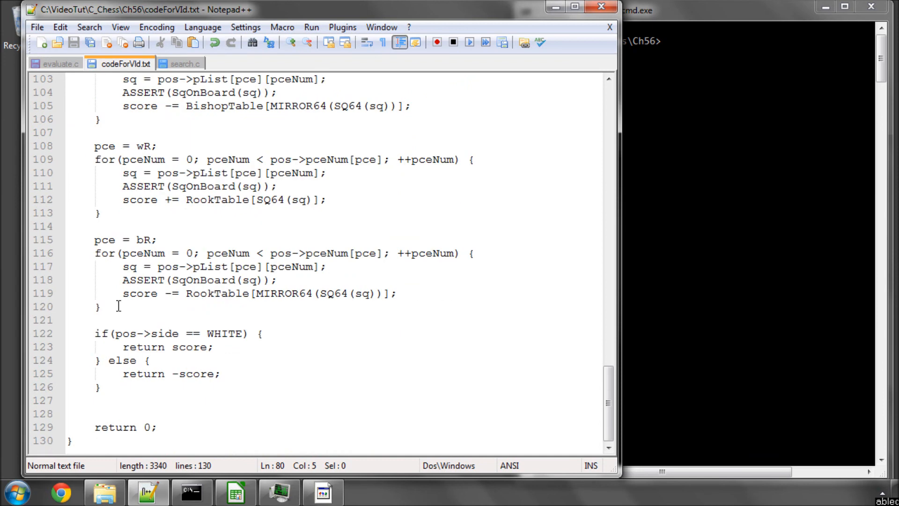
{"action": "left_click", "coordinate": [55, 63]}
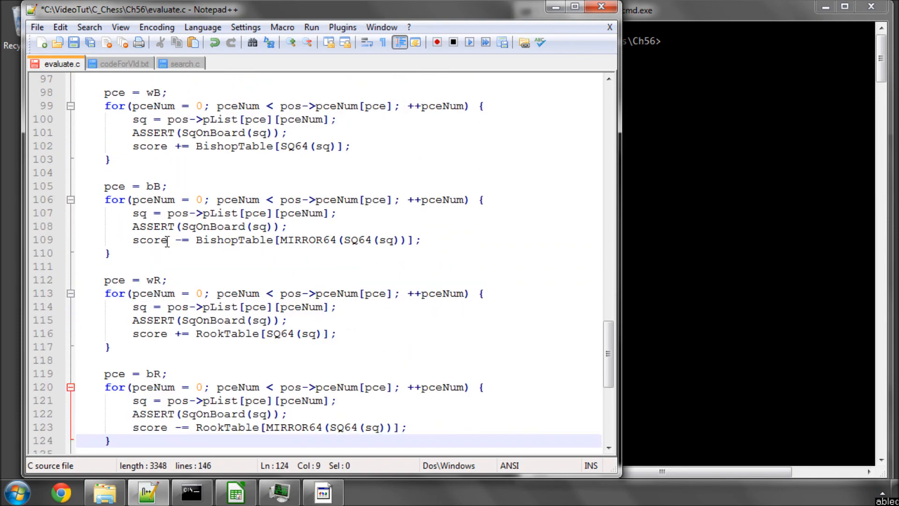
{"action": "scroll", "scroll_direction": "up", "scroll_amount": 3}
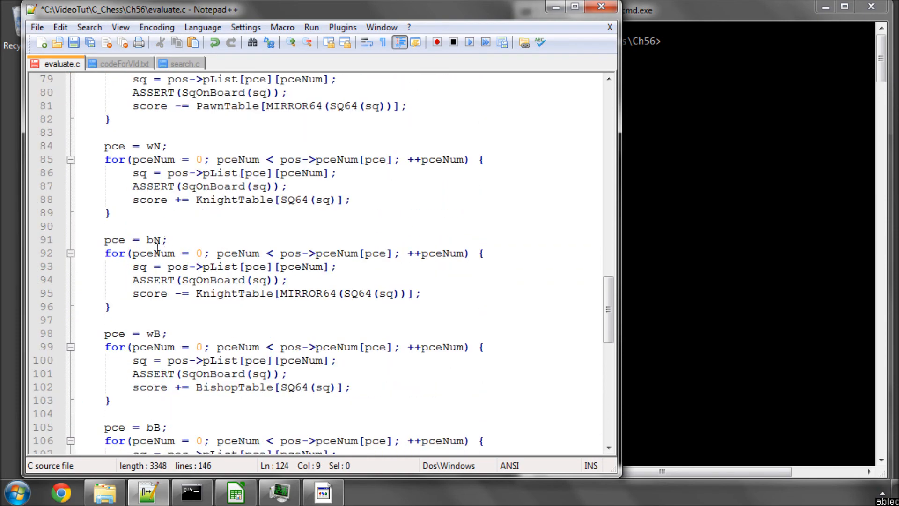
{"action": "scroll", "scroll_direction": "down", "scroll_amount": 3}
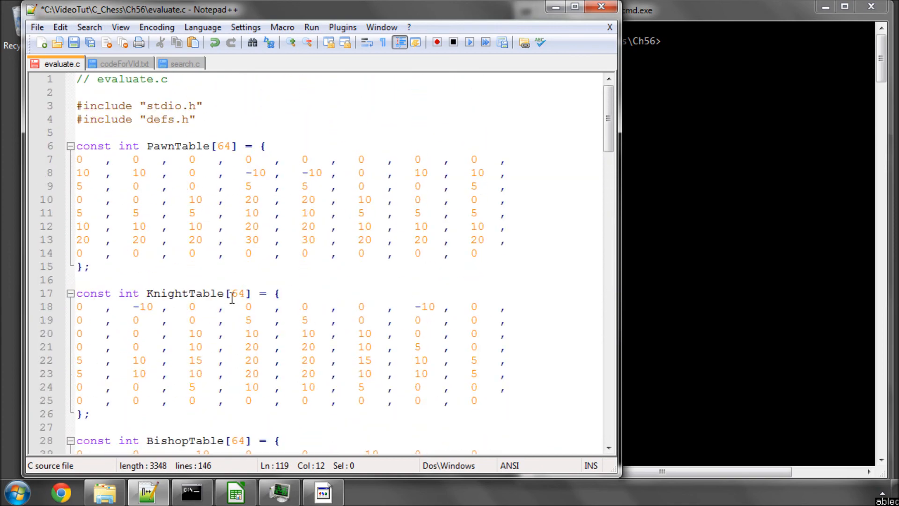
{"action": "scroll", "scroll_direction": "down", "scroll_amount": 3}
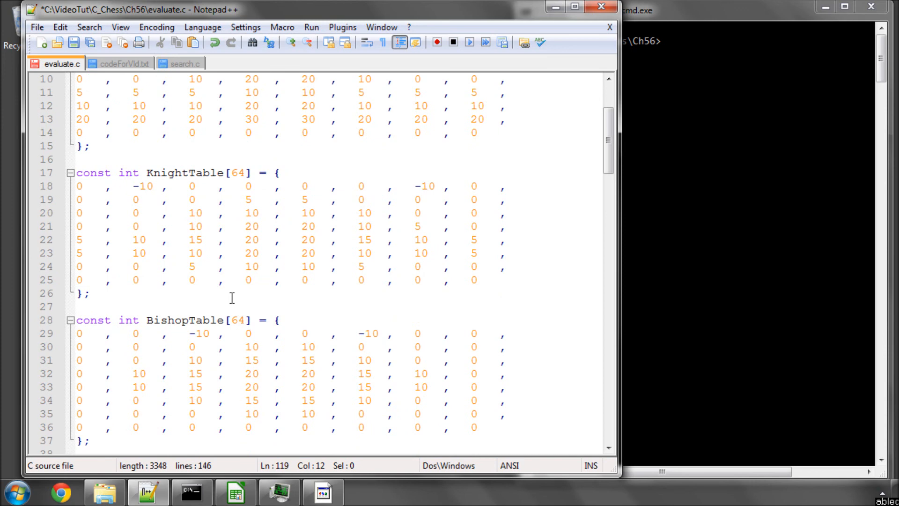
{"action": "scroll", "scroll_direction": "down", "scroll_amount": 3}
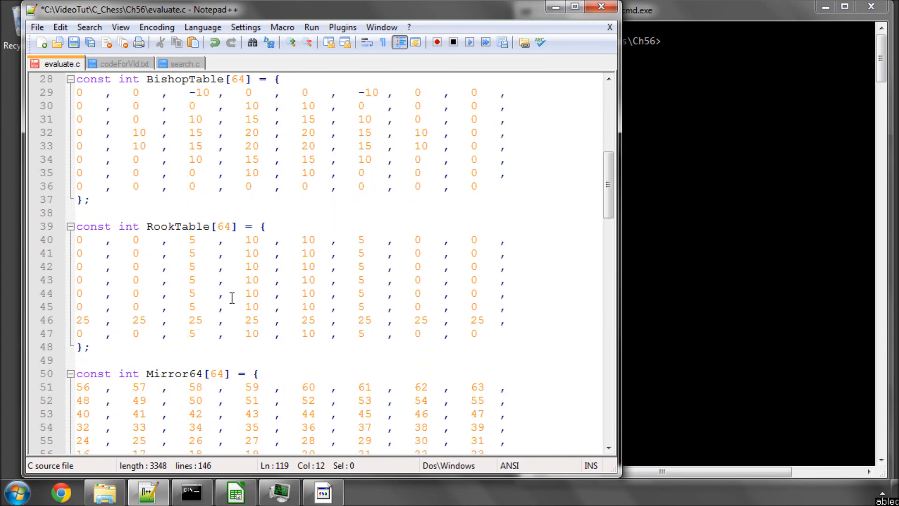
{"action": "scroll", "scroll_direction": "down", "scroll_amount": 3}
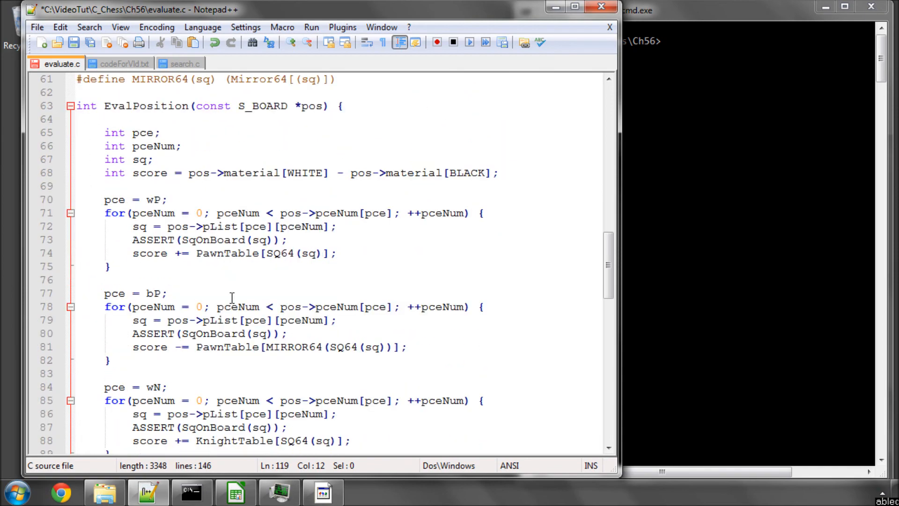
{"action": "scroll", "scroll_direction": "down", "scroll_amount": 3}
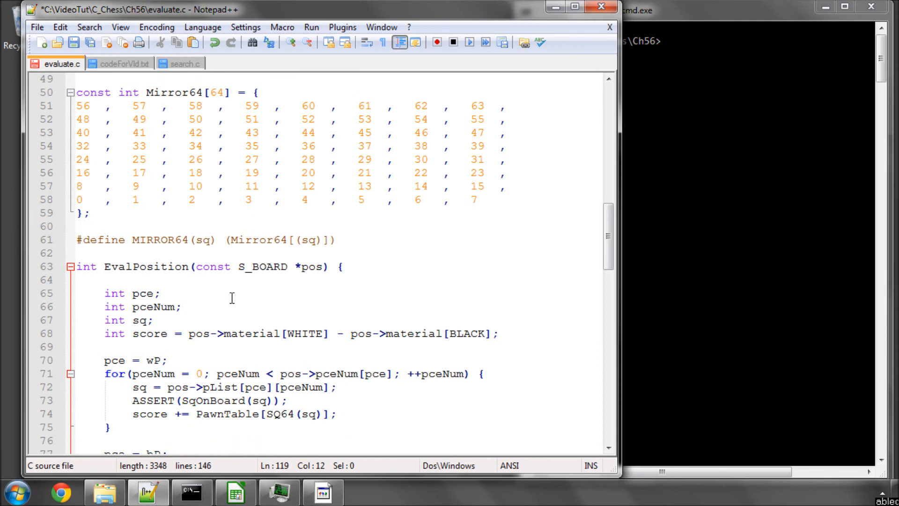
{"action": "mouse_move", "coordinate": [251, 294]}
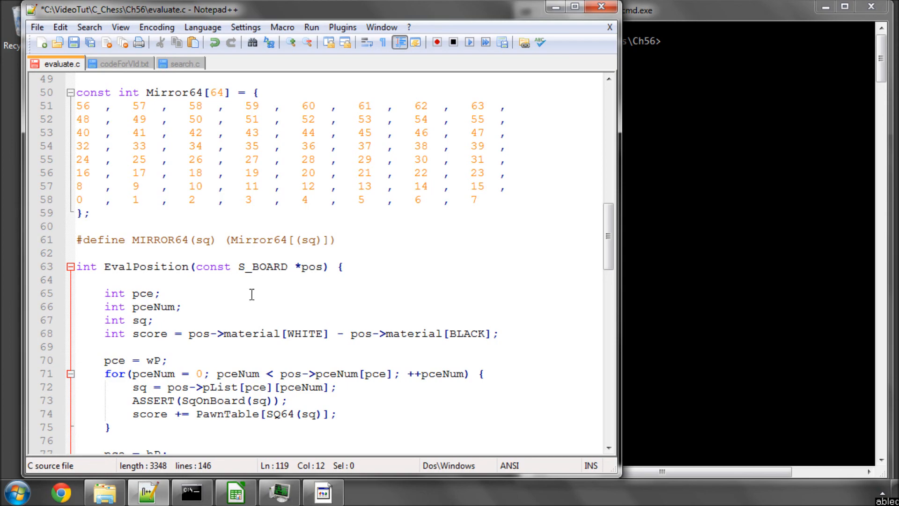
{"action": "scroll", "scroll_direction": "down", "scroll_amount": 3}
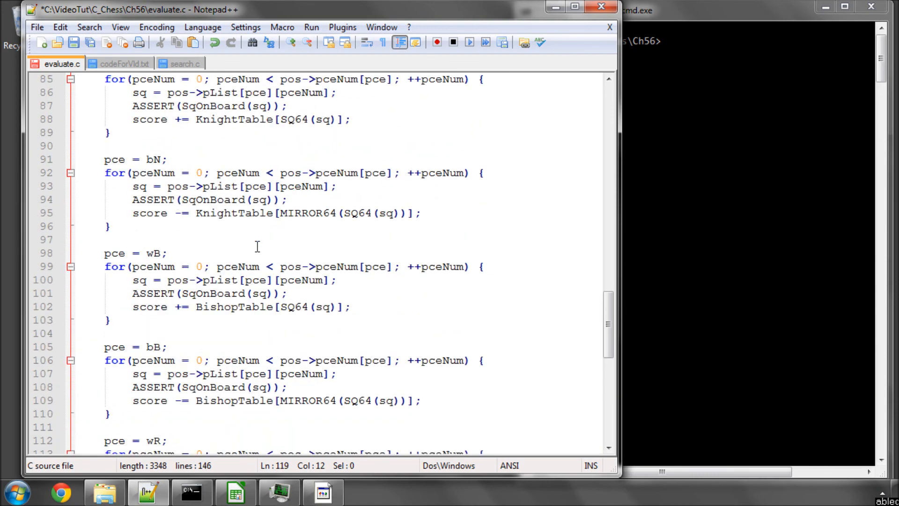
{"action": "scroll", "scroll_direction": "up", "scroll_amount": 3}
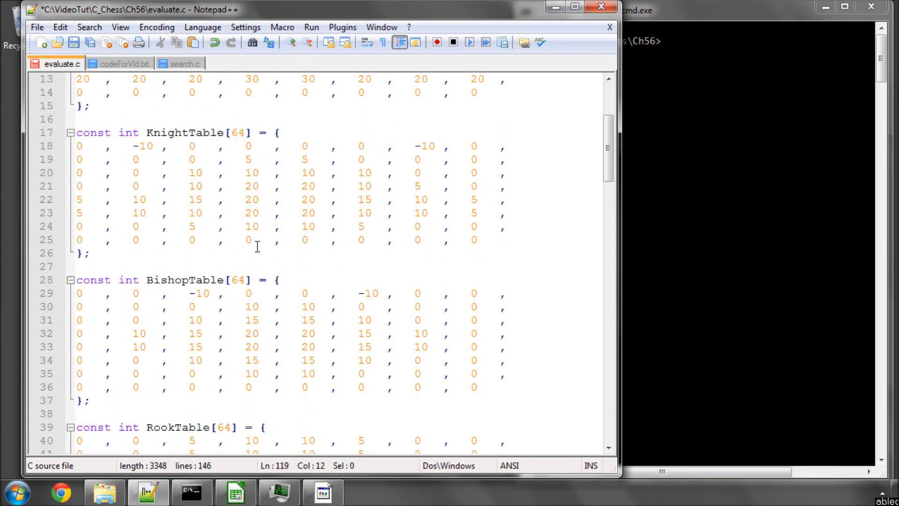
{"action": "scroll", "scroll_direction": "down", "scroll_amount": 3}
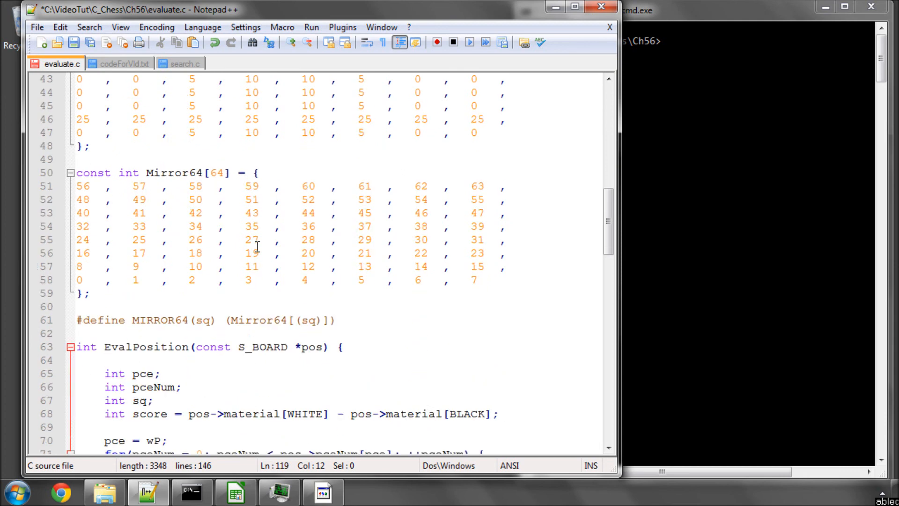
{"action": "scroll", "scroll_direction": "down", "scroll_amount": 3}
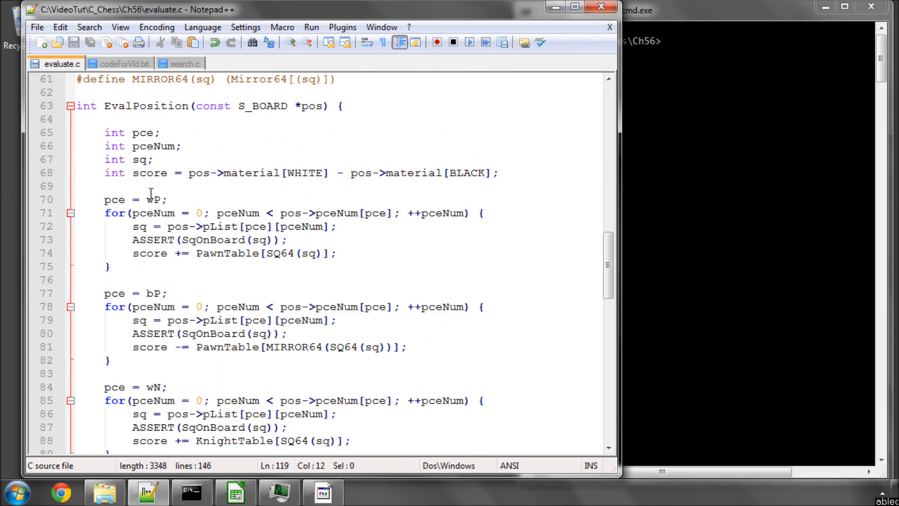
{"action": "scroll", "scroll_direction": "down", "scroll_amount": 3}
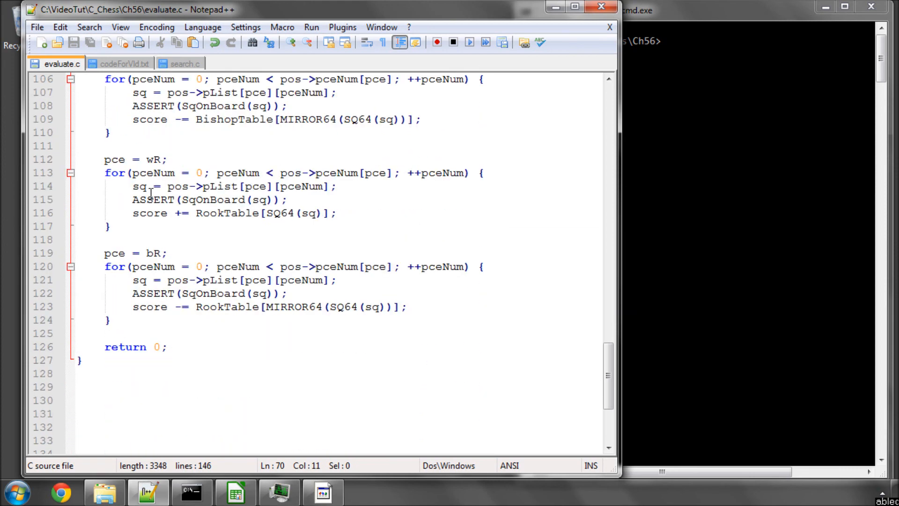
Return score for White, -score otherwise, then save and run make
{"action": "left_click", "coordinate": [121, 64]}
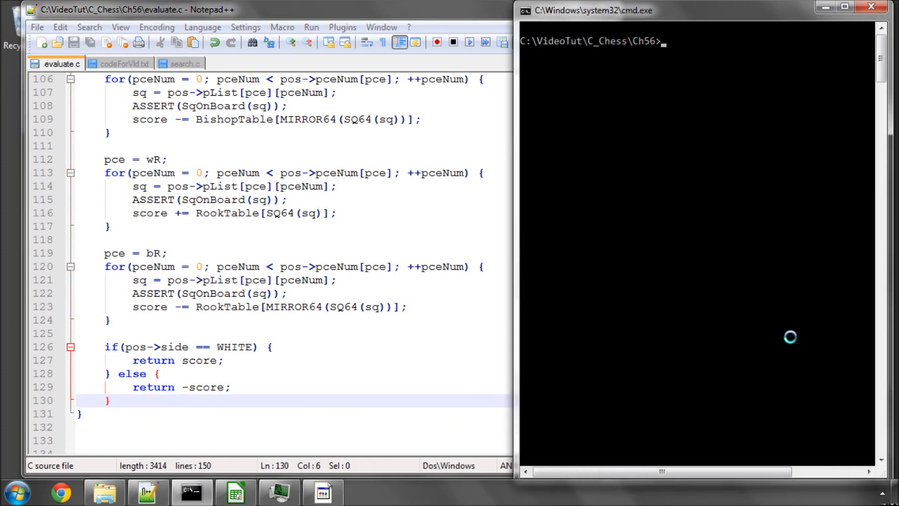
{"action": "type", "text": "make"}
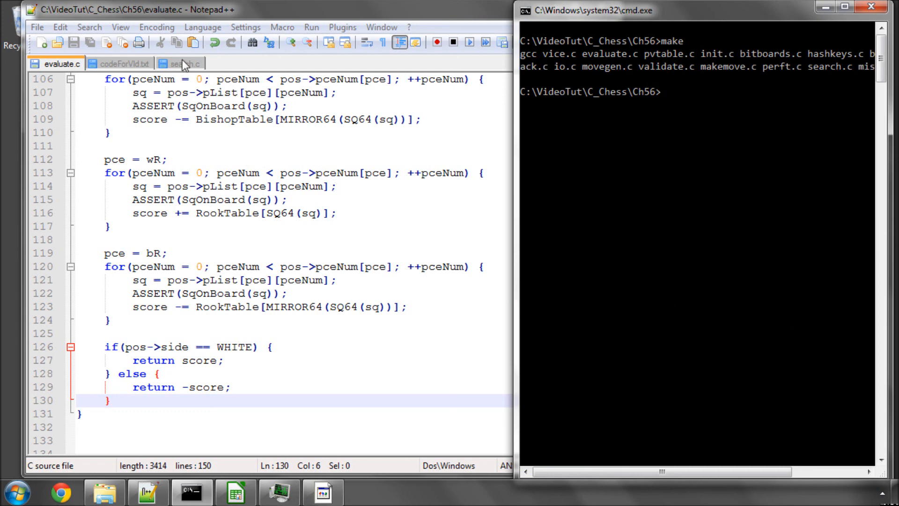
{"action": "left_click", "coordinate": [186, 64]}
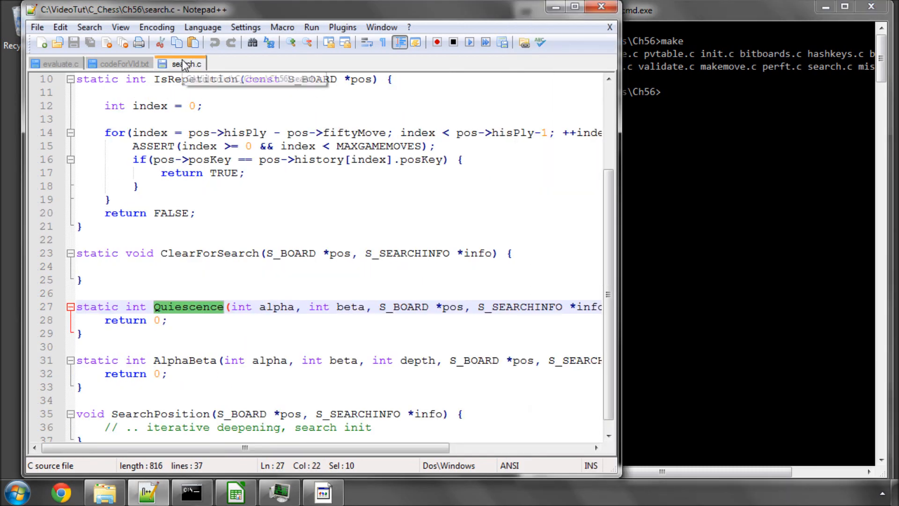